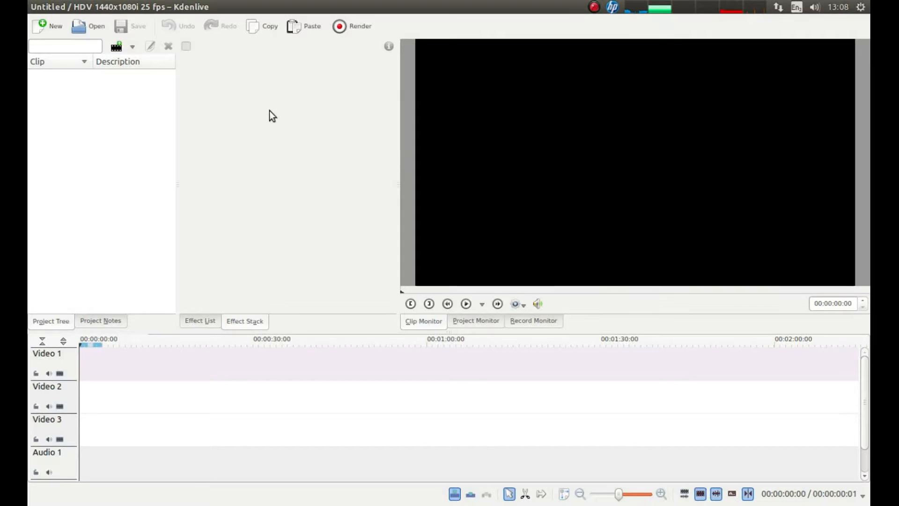
mouse_move(303, 97)
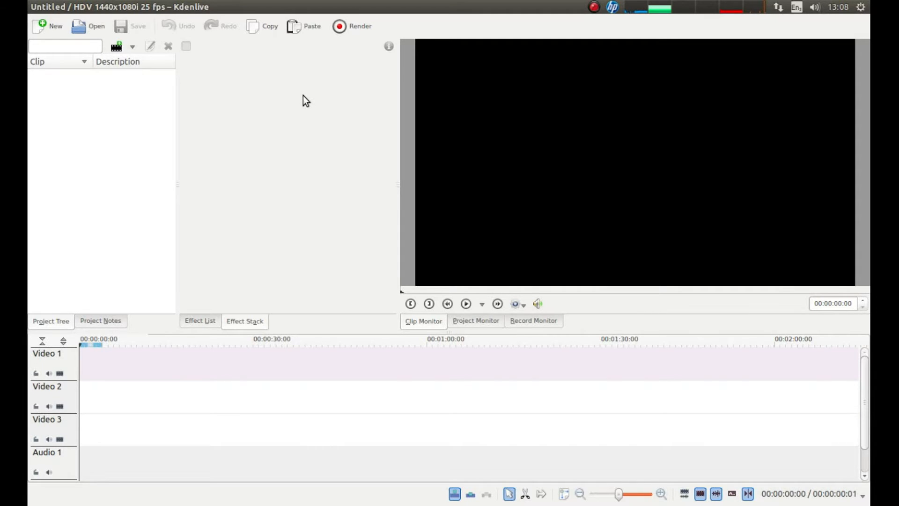
mouse_move(318, 99)
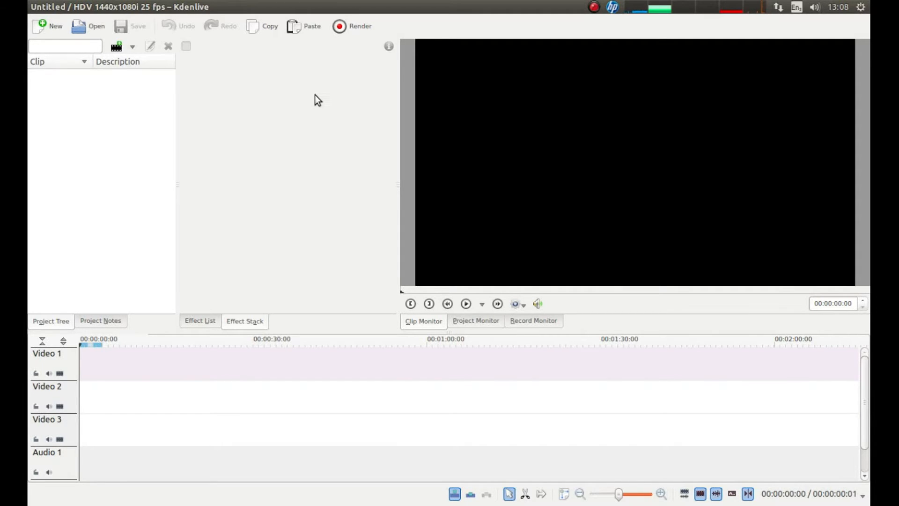
mouse_move(109, 67)
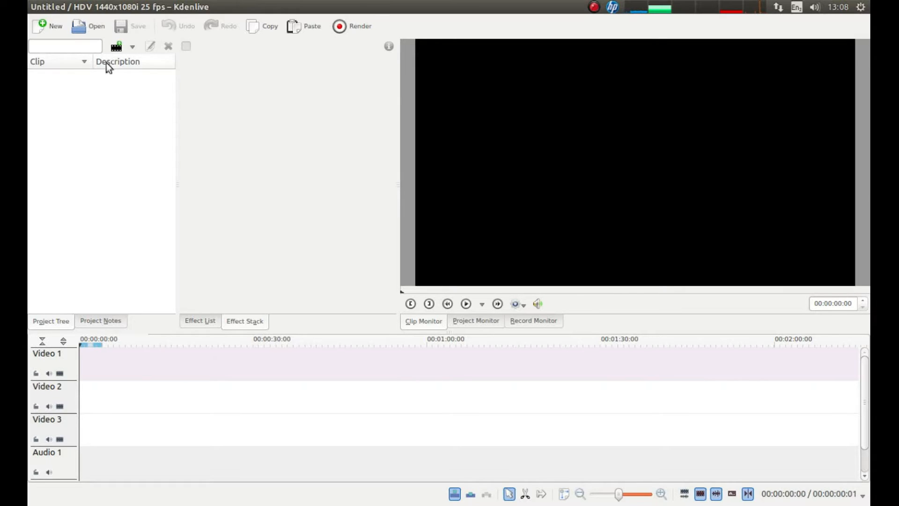
mouse_move(84, 174)
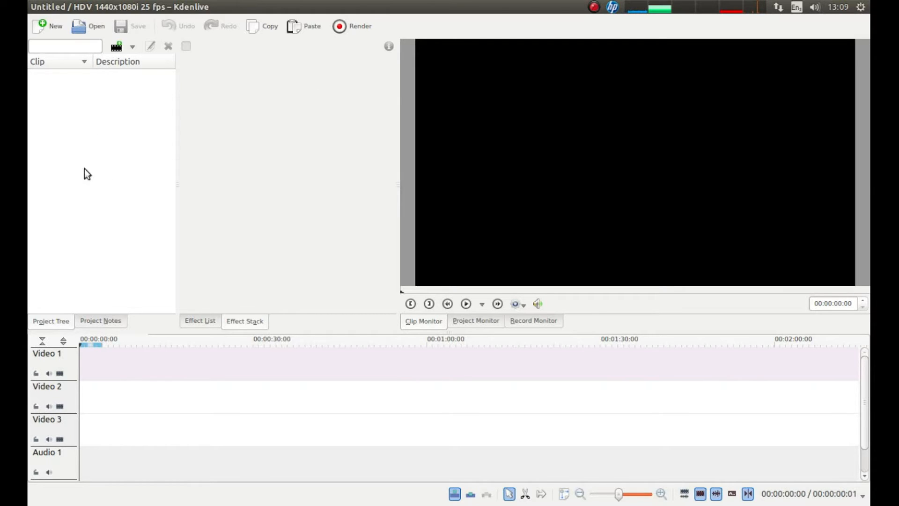
mouse_move(96, 121)
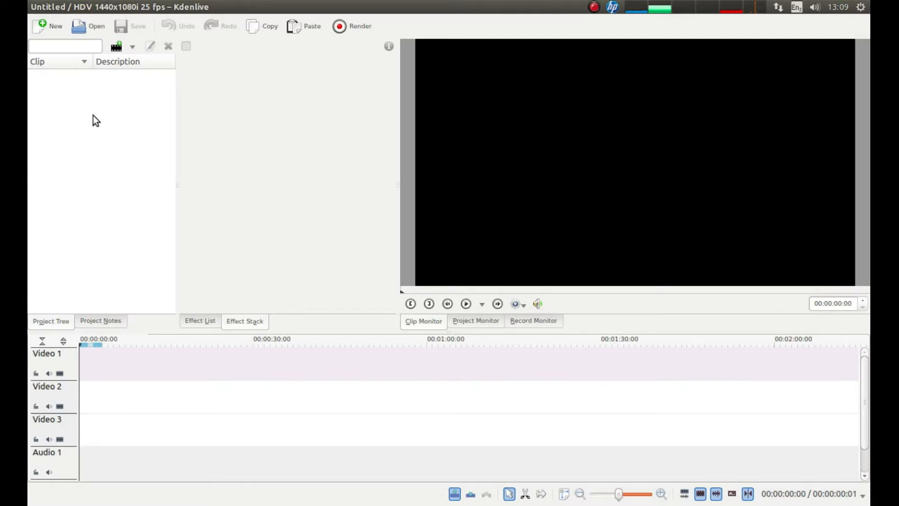
Choose Add Clip and select all twelve images in Desktop > SLIDESHOW PICS
right_click(95, 120)
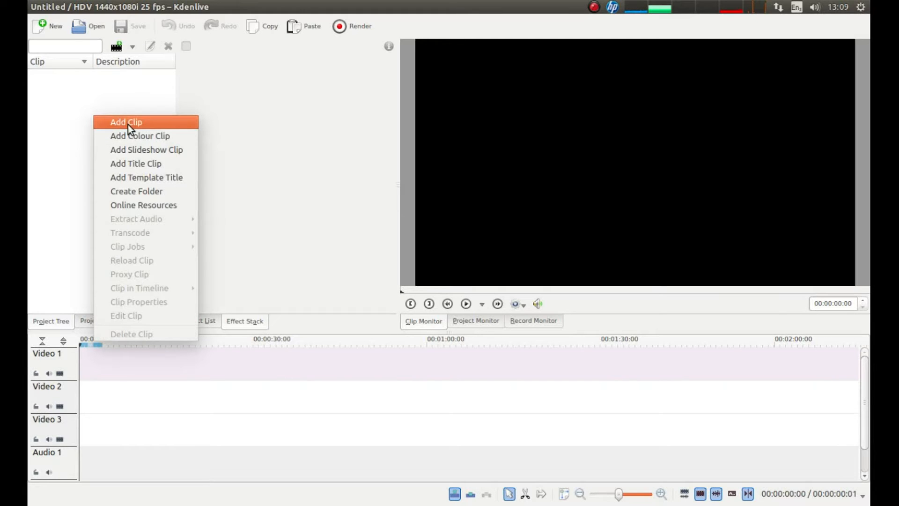
click(125, 122)
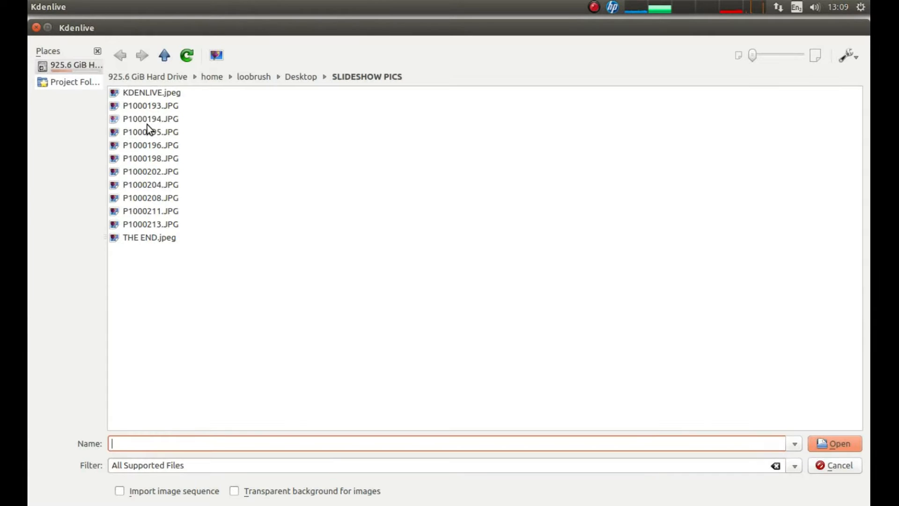
click(164, 55)
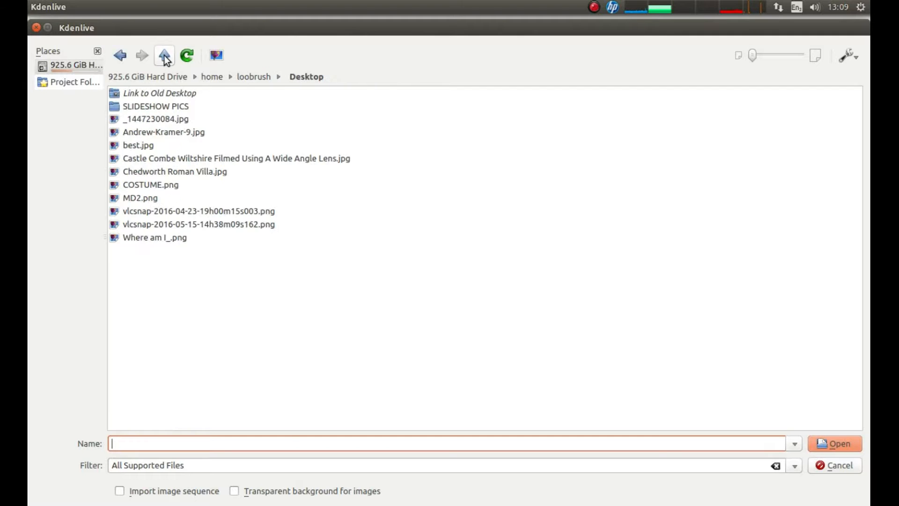
mouse_move(149, 86)
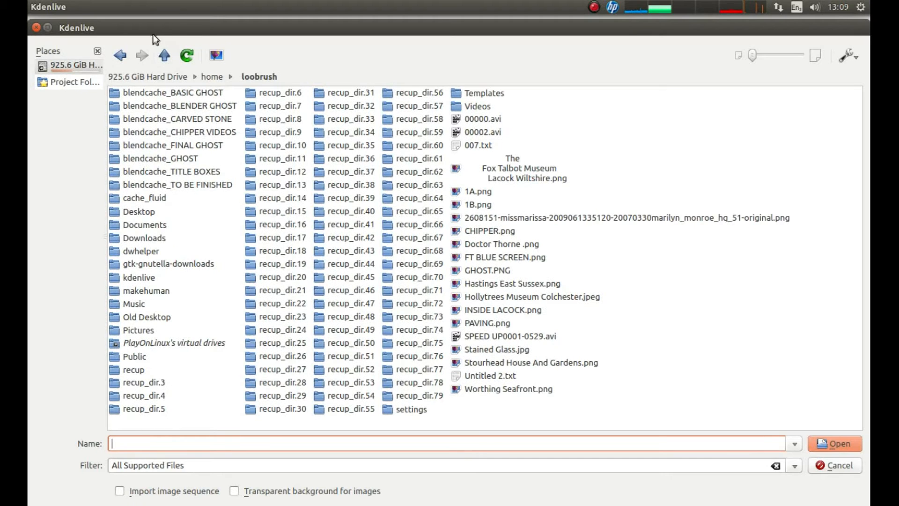
mouse_move(121, 55)
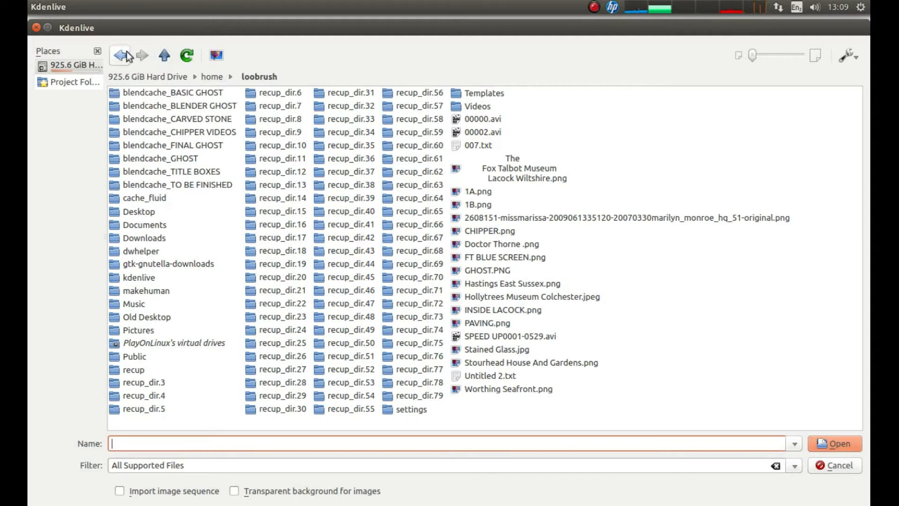
mouse_move(188, 233)
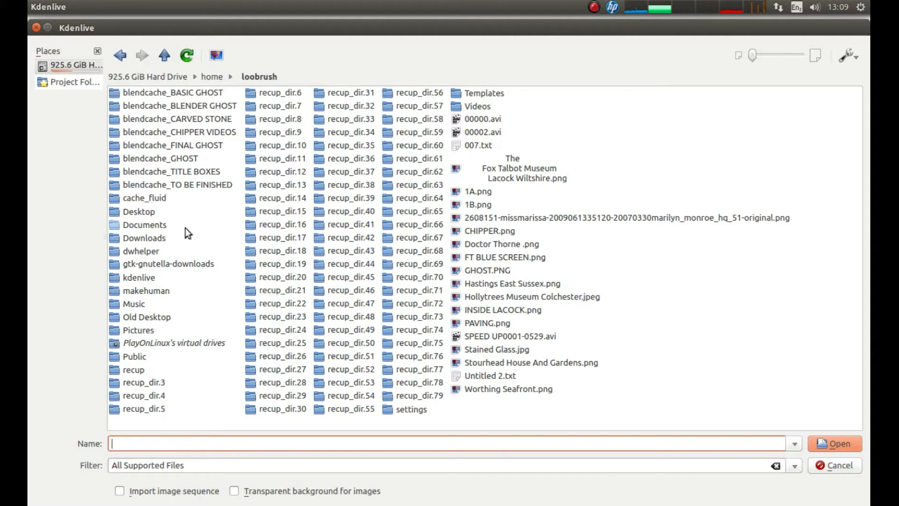
mouse_move(138, 211)
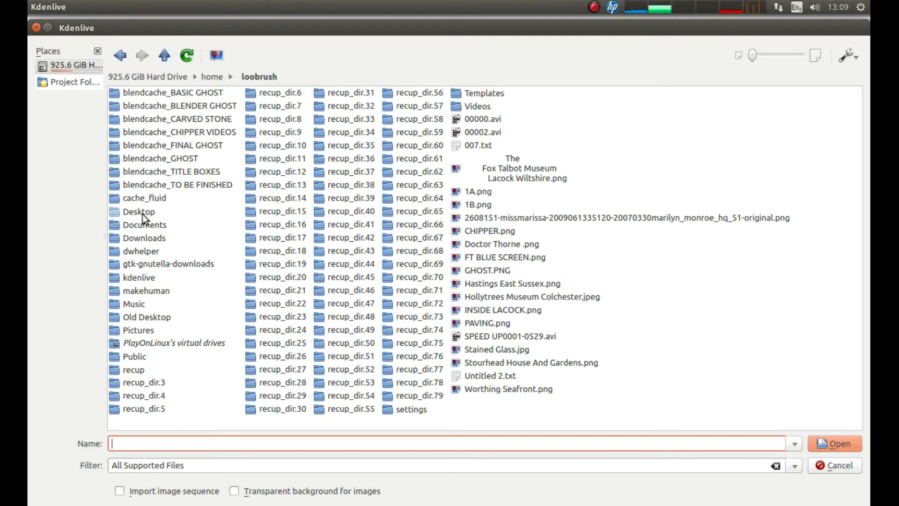
double_click(138, 211)
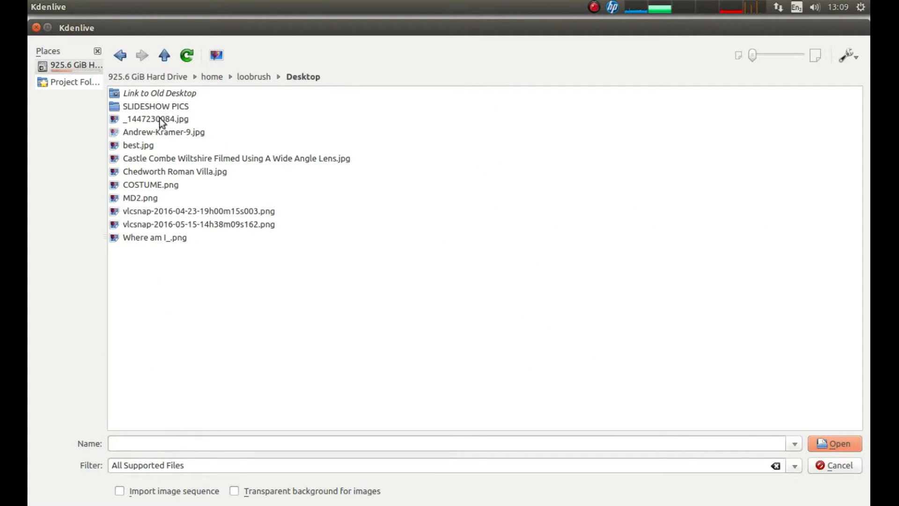
double_click(156, 106)
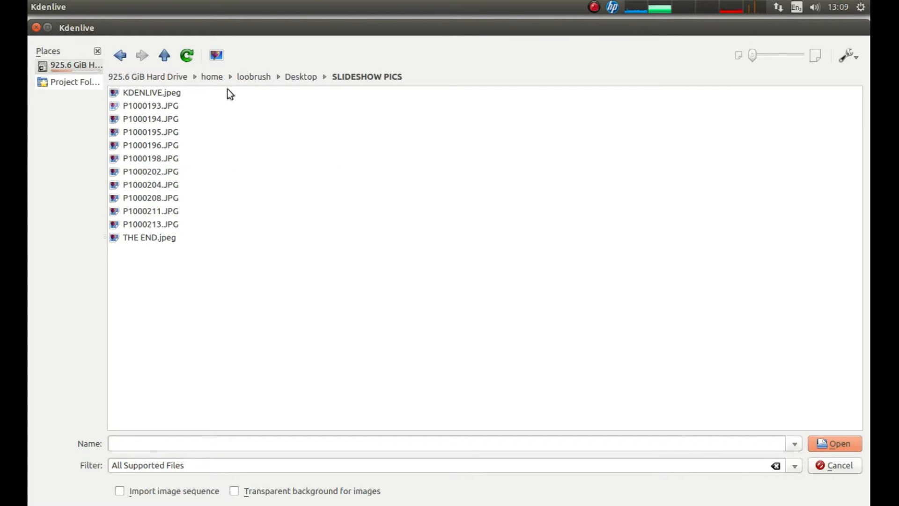
mouse_move(216, 228)
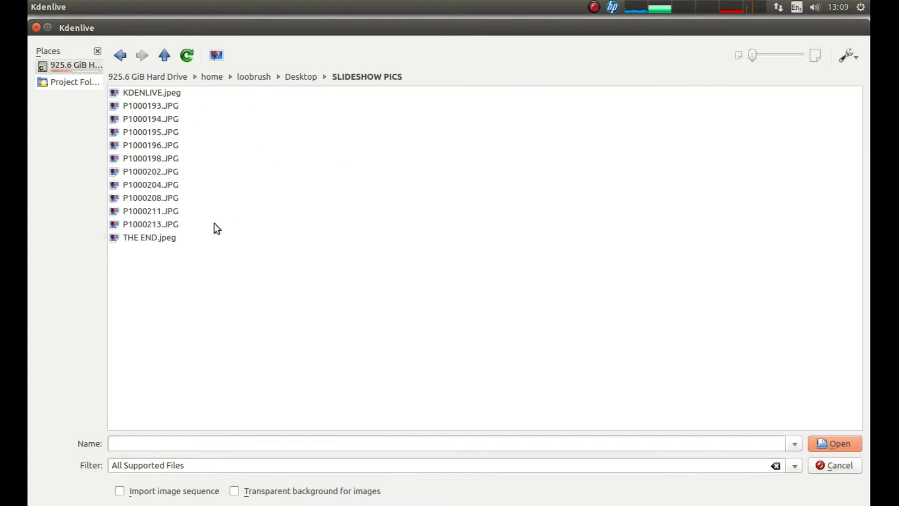
mouse_move(146, 102)
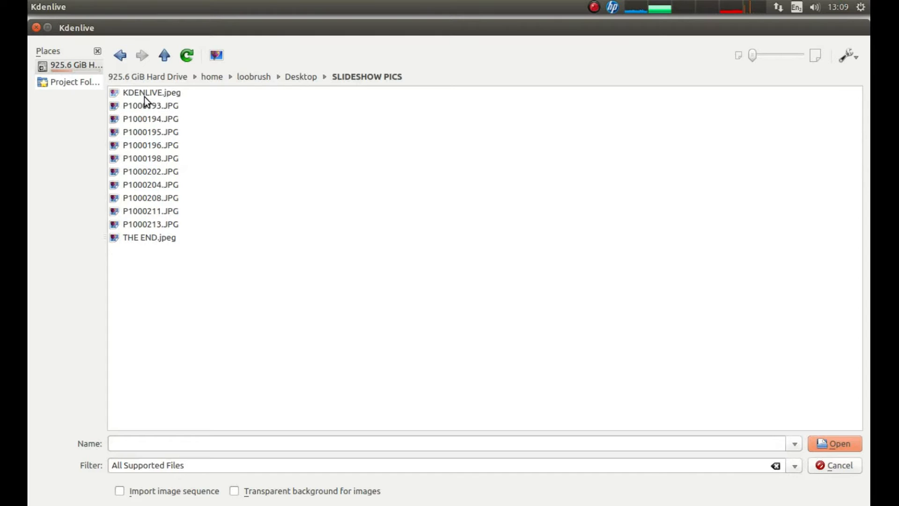
mouse_move(131, 138)
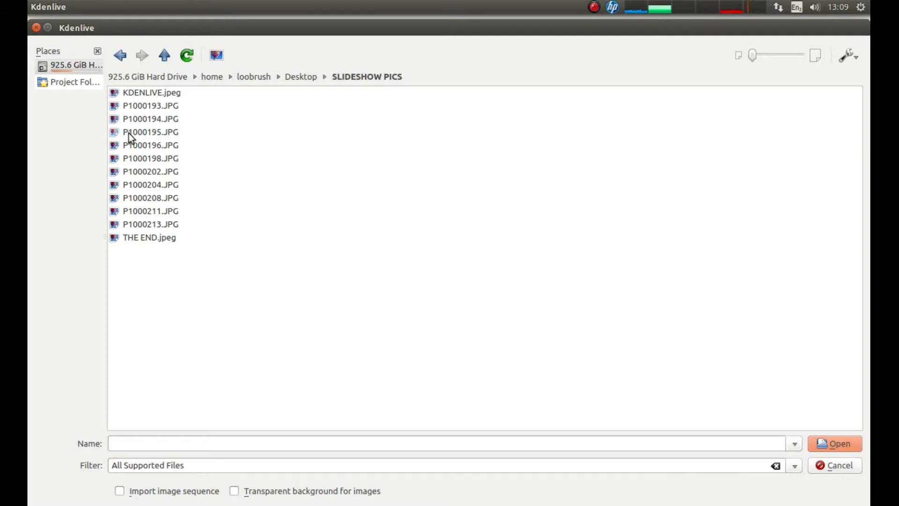
mouse_move(216, 103)
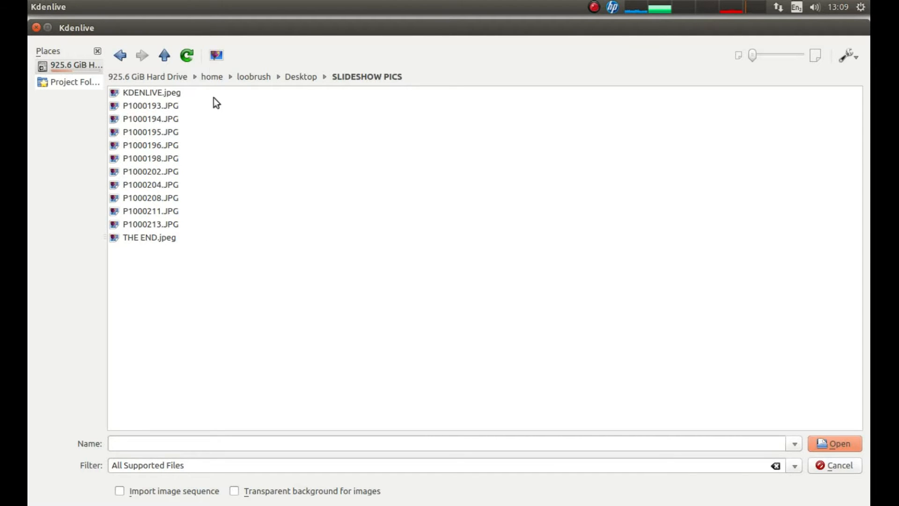
mouse_move(110, 256)
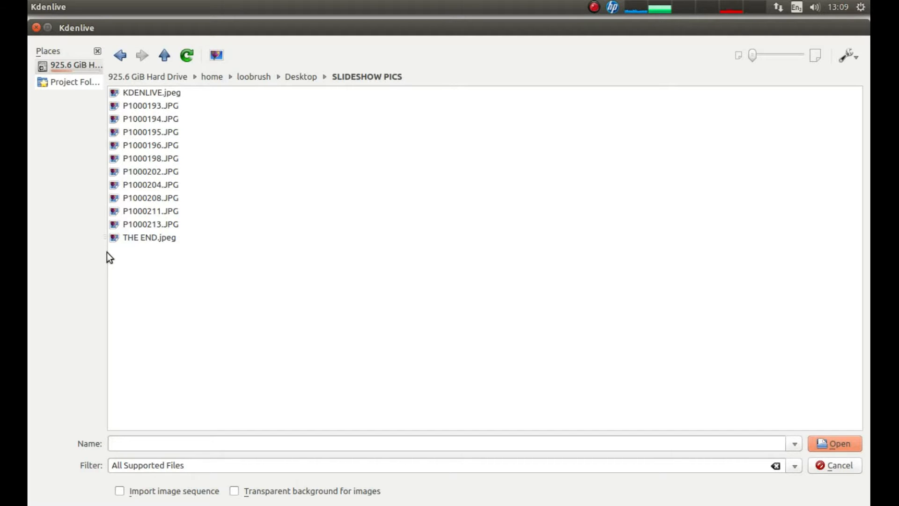
mouse_move(187, 261)
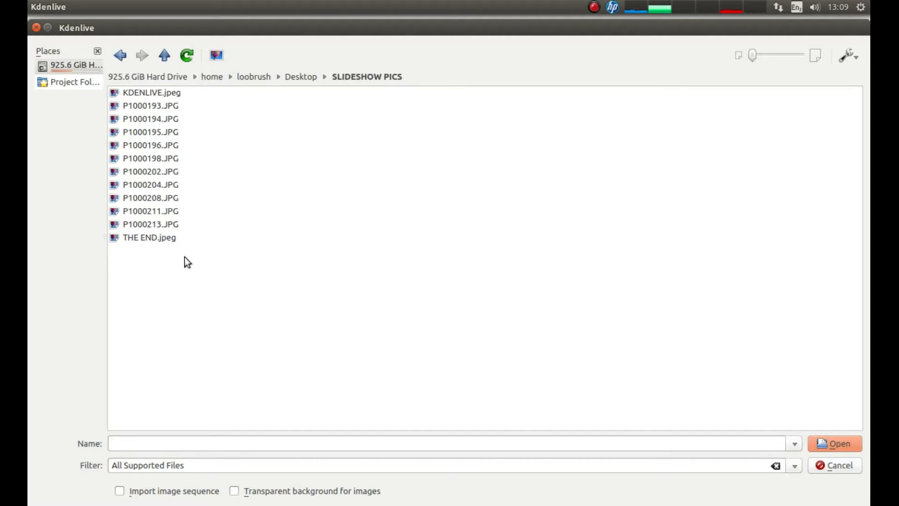
mouse_move(112, 259)
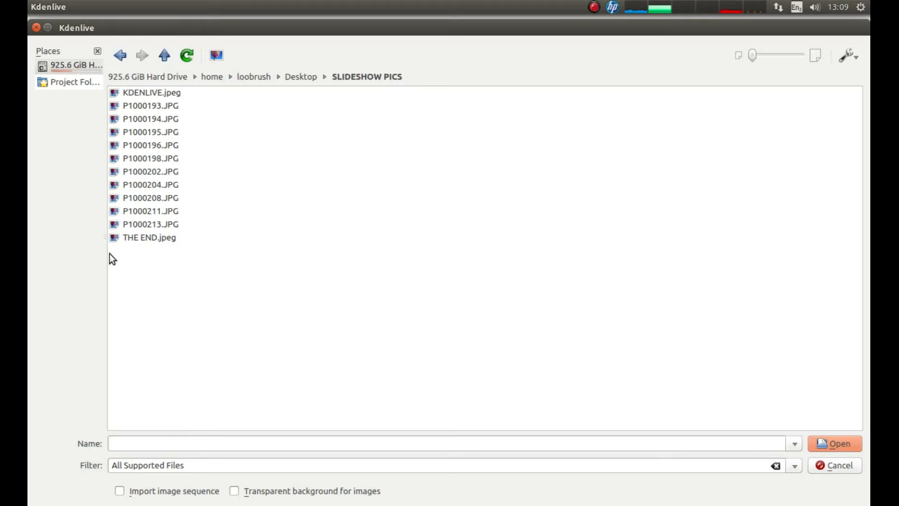
click(149, 237)
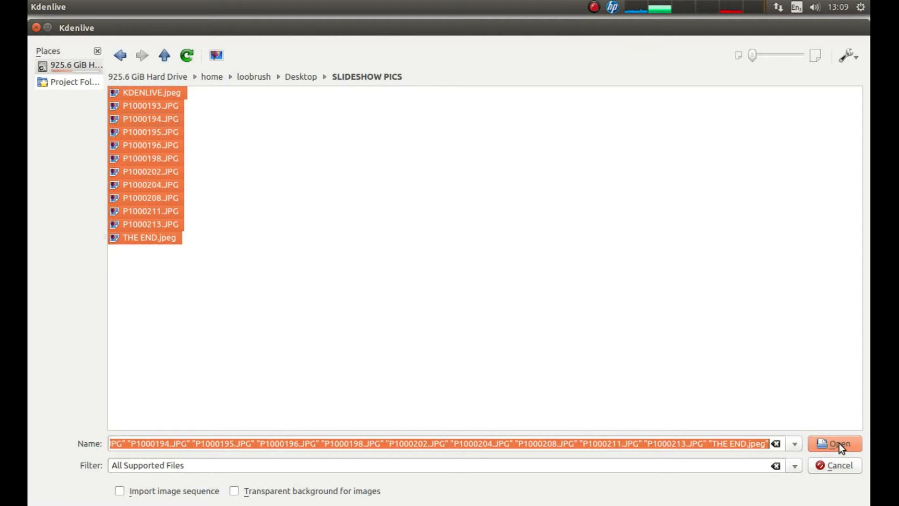
Confirm the Add Clip dialog so the twelve images load as five-second clips
click(834, 443)
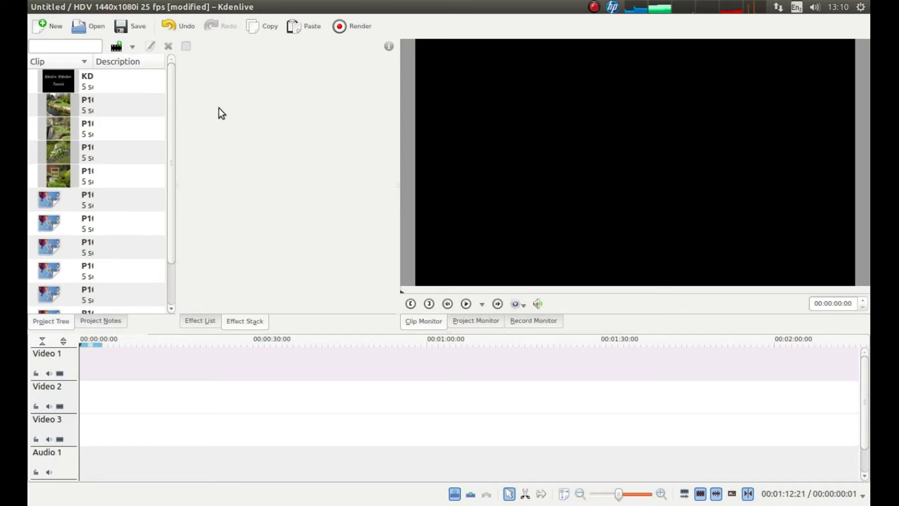
mouse_move(68, 300)
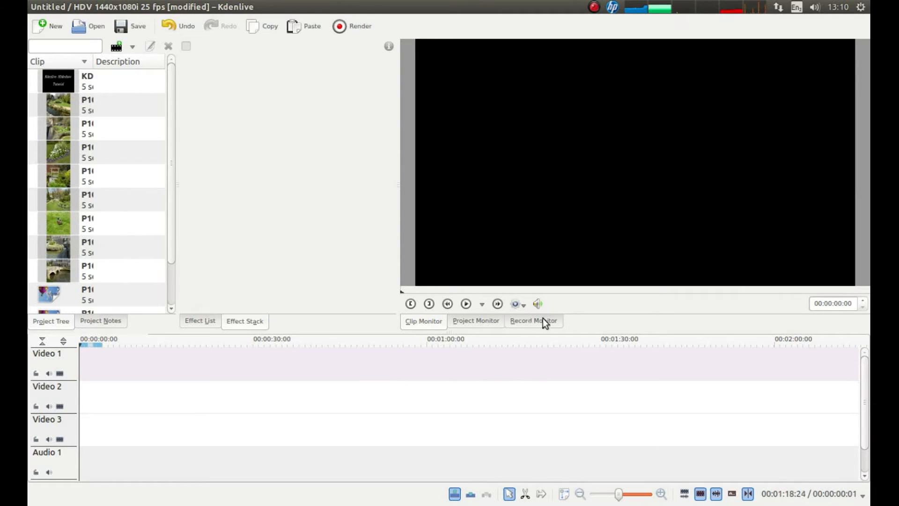
mouse_move(483, 325)
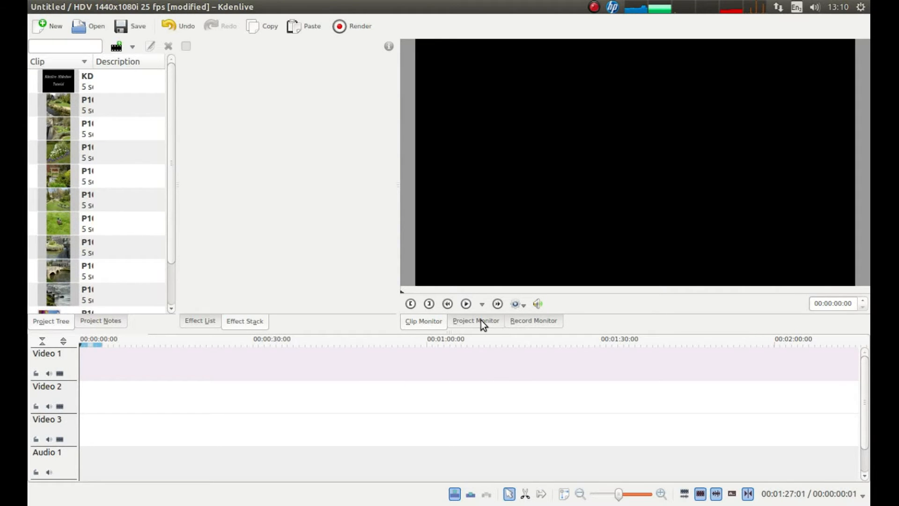
mouse_move(296, 243)
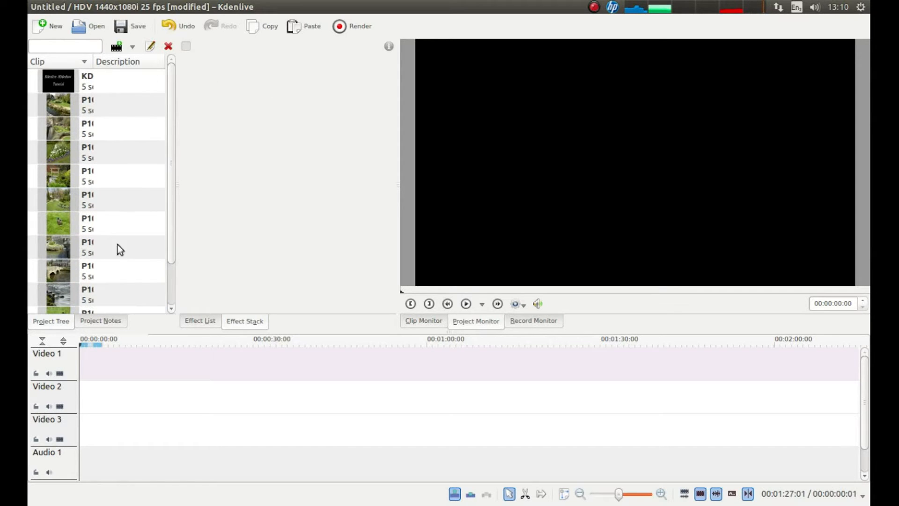
mouse_move(251, 128)
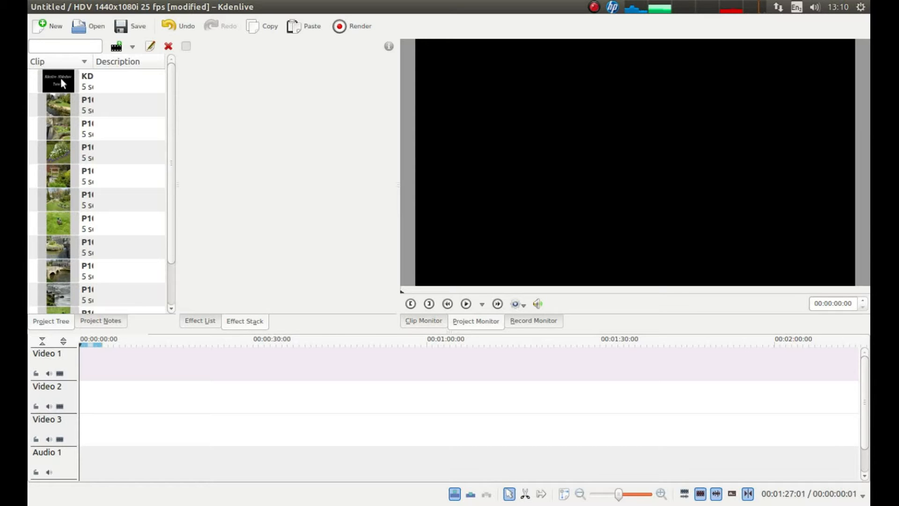
Place KDENLIVE.jpeg at 00:00:00 on Video 1 and select it
click(86, 81)
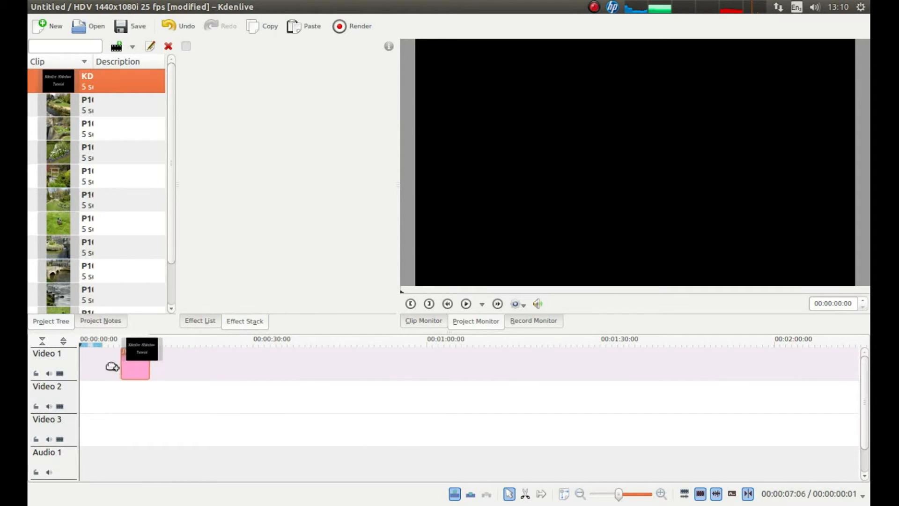
drag(136, 349, 91, 349)
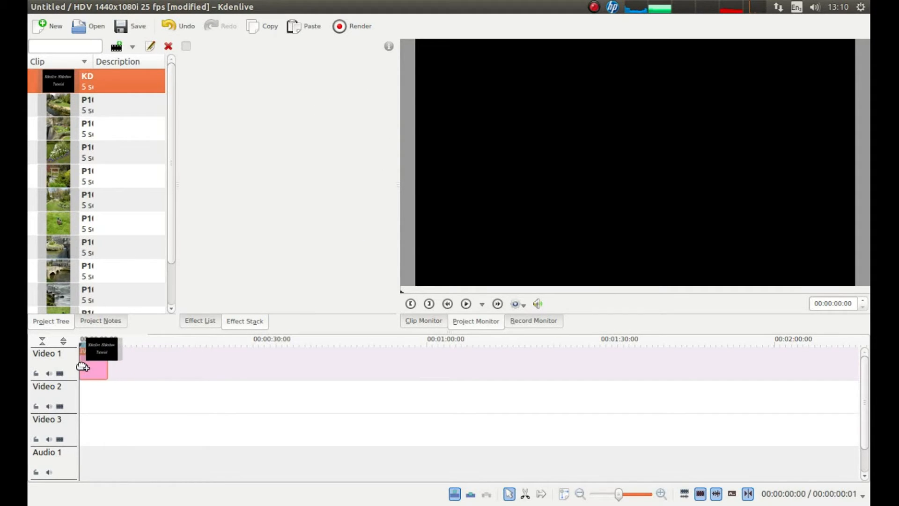
click(93, 362)
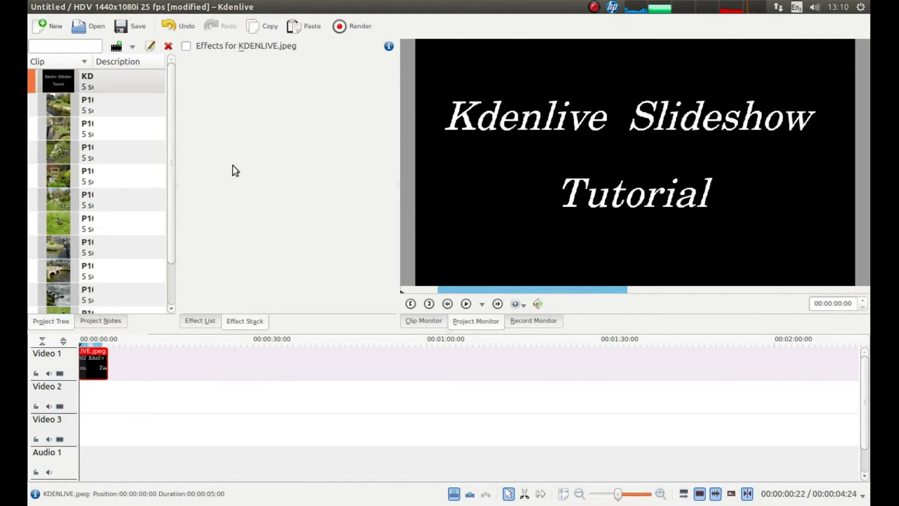
mouse_move(572, 126)
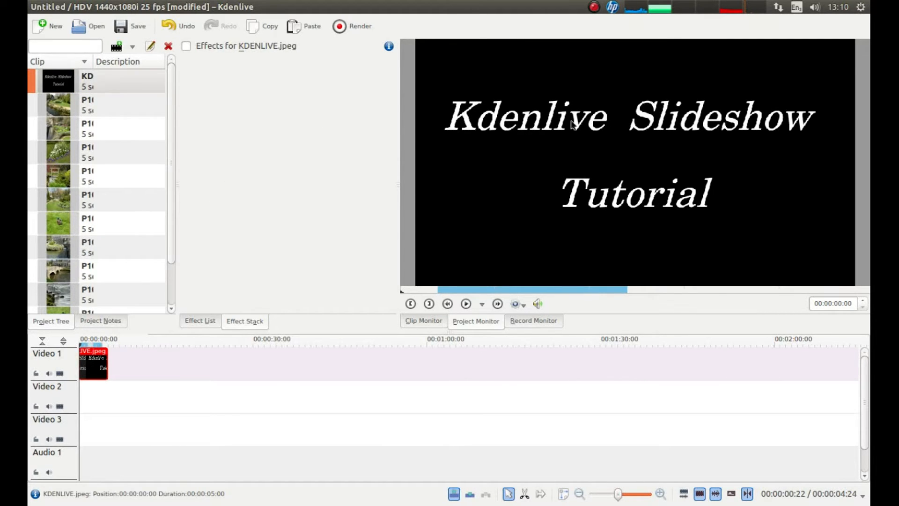
mouse_move(663, 213)
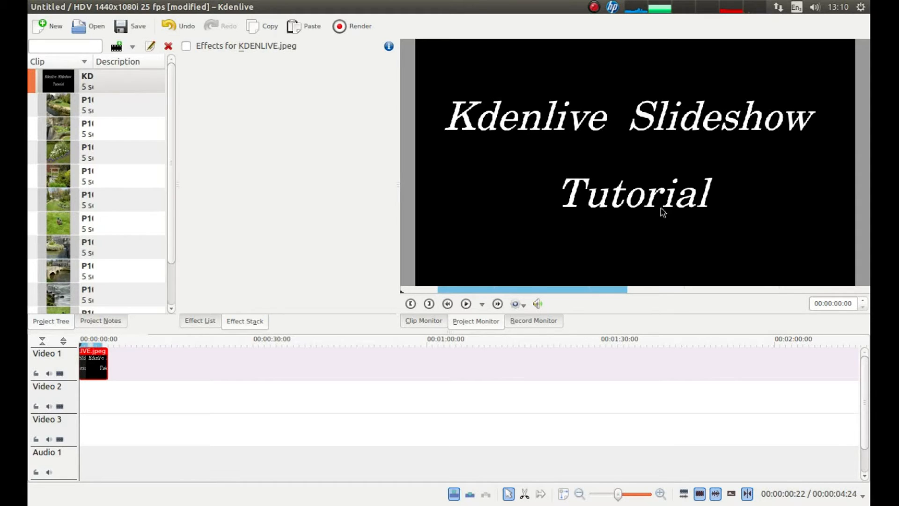
mouse_move(118, 78)
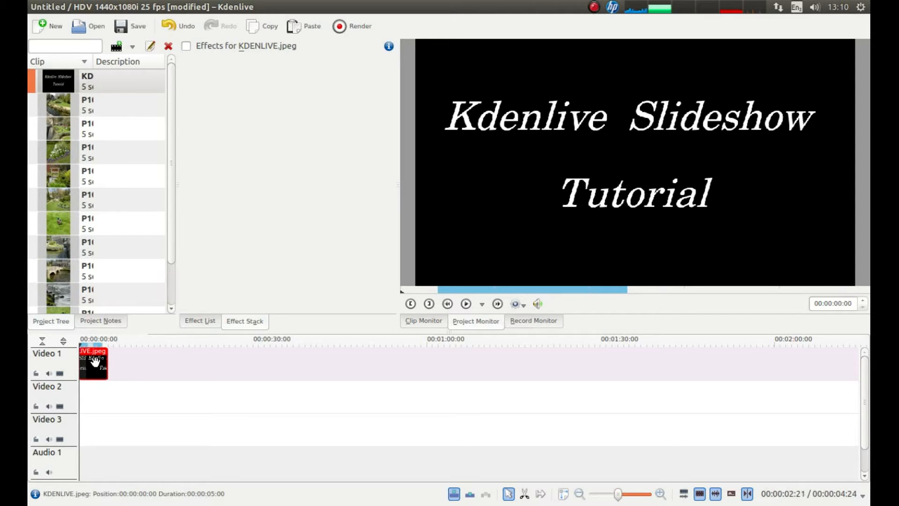
click(466, 304)
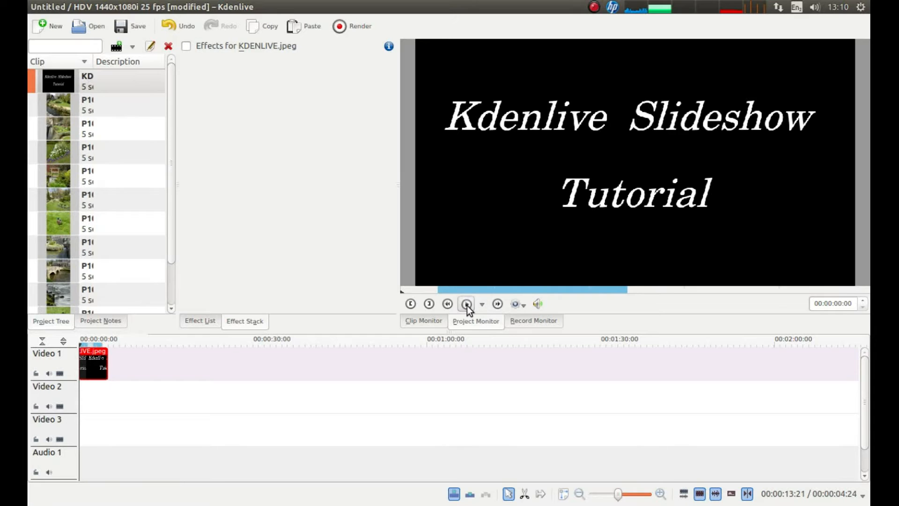
click(467, 303)
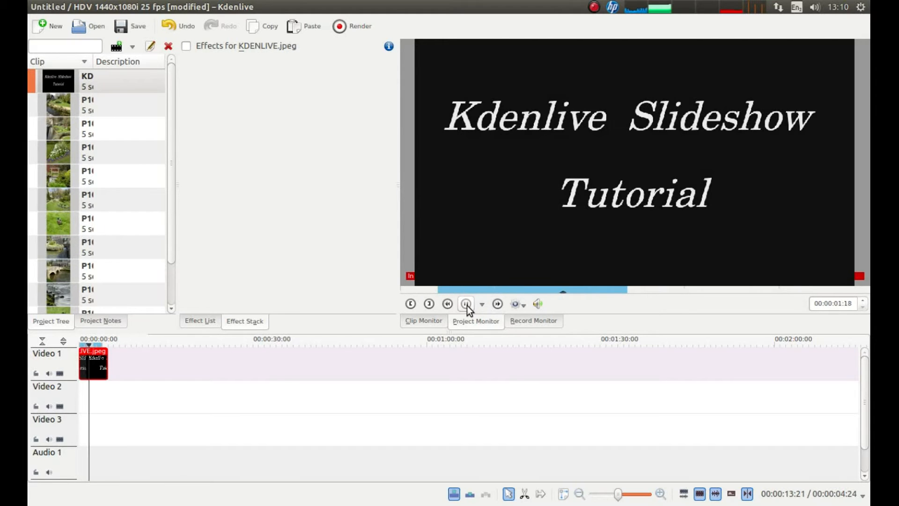
click(467, 303)
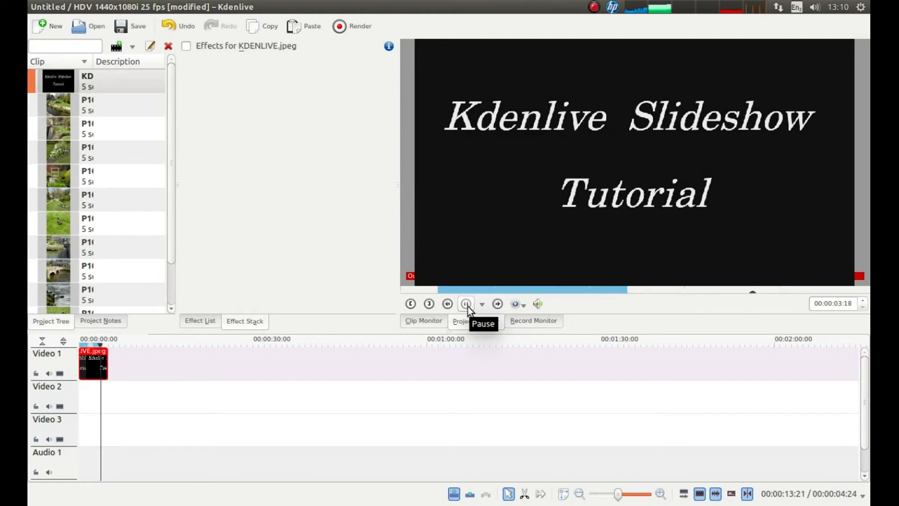
click(465, 304)
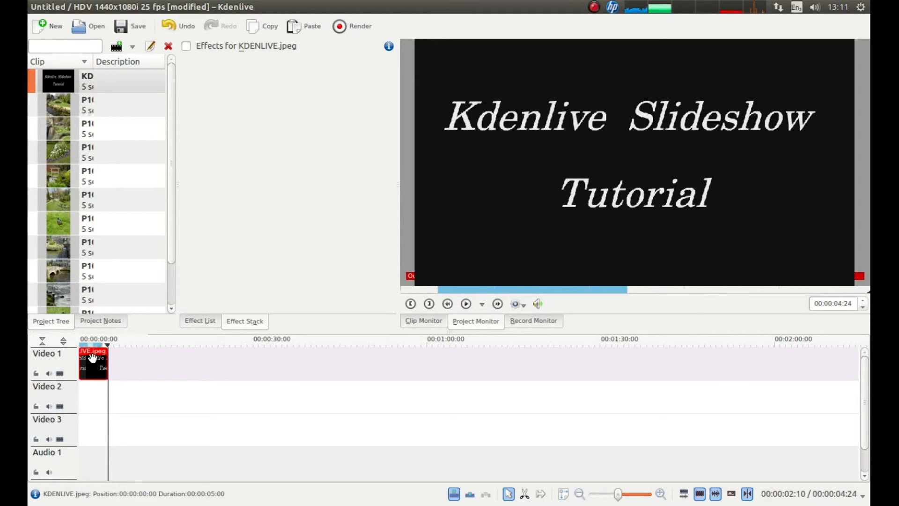
Set the title clip's duration to 00:00:06:00
double_click(93, 364)
text(00:00:06:00)
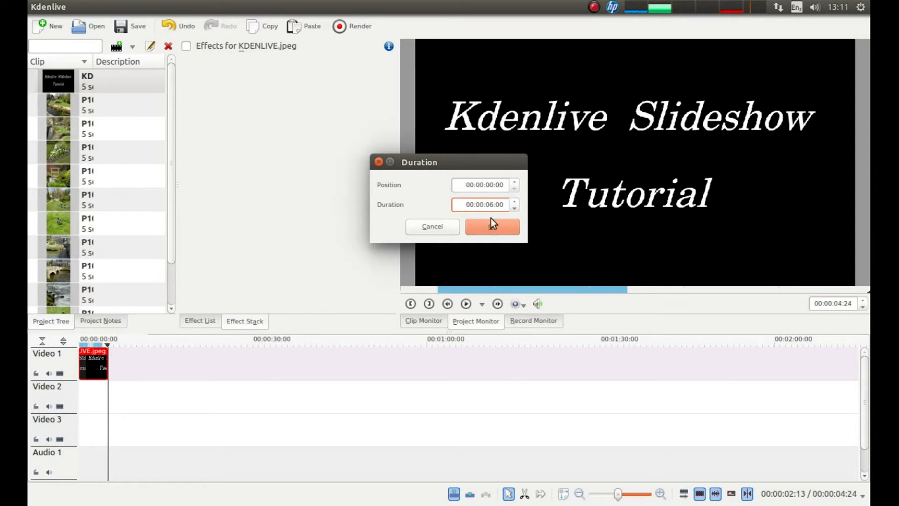
click(491, 225)
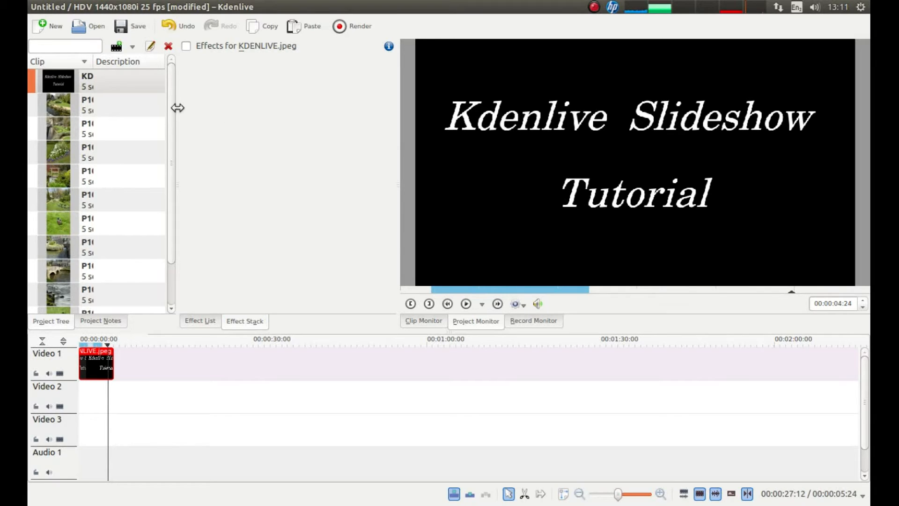
mouse_move(176, 87)
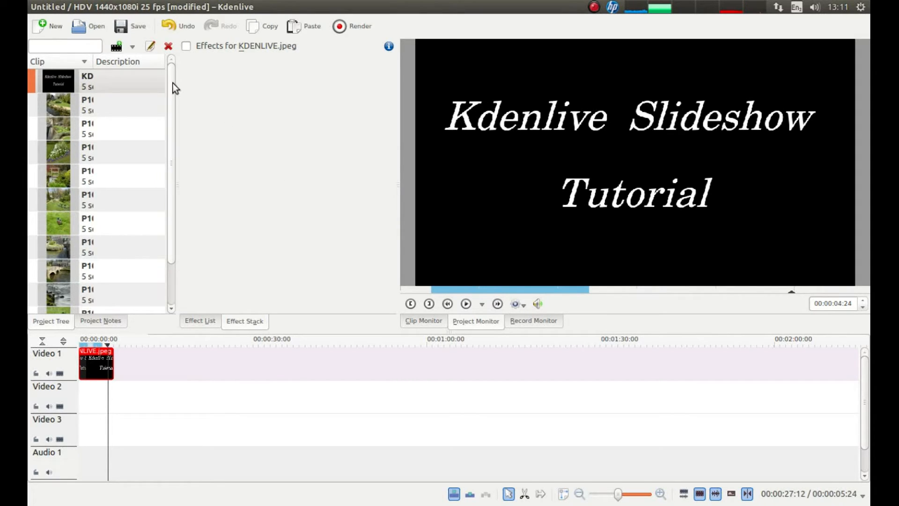
Add THE END.jpeg to Video 2 with a 00:00:04:00 duration
scroll(down, 3)
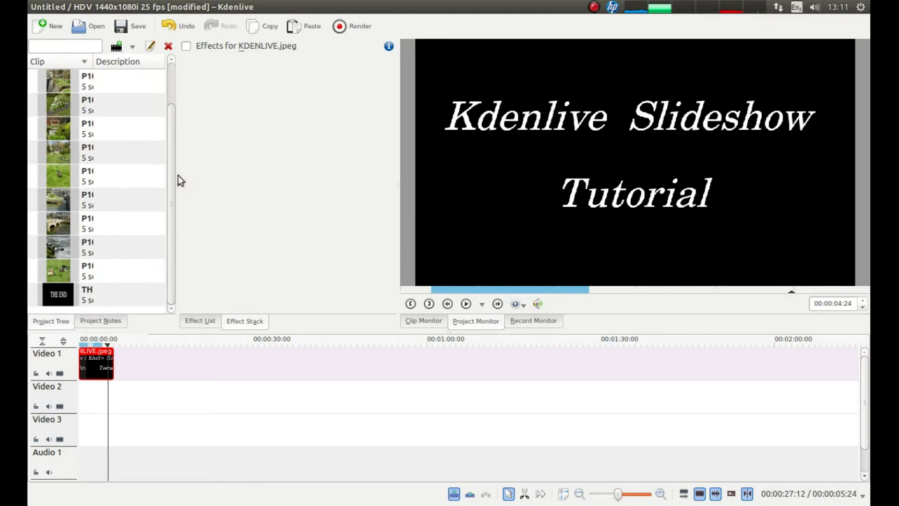
mouse_move(68, 275)
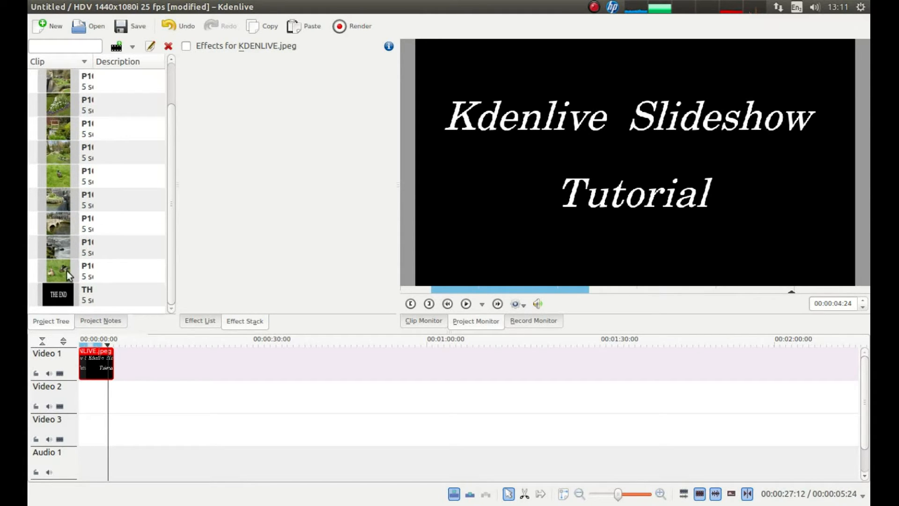
mouse_move(68, 297)
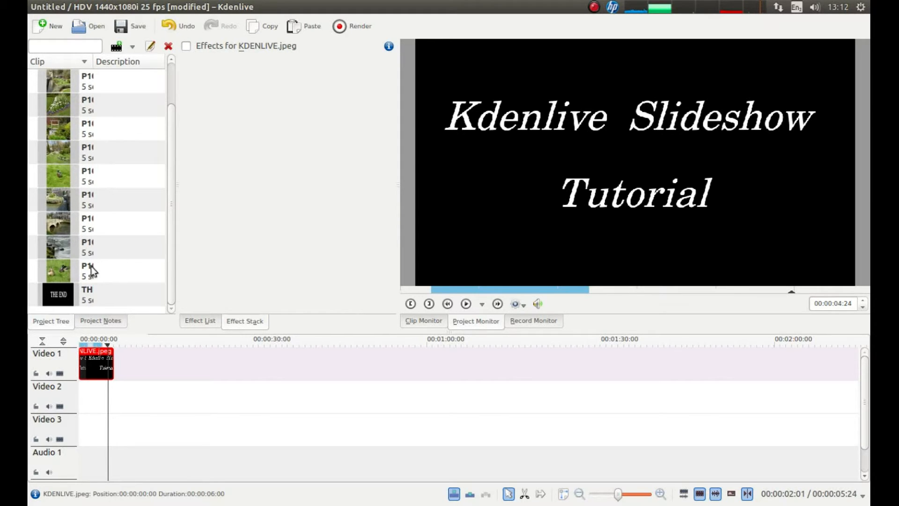
mouse_move(114, 289)
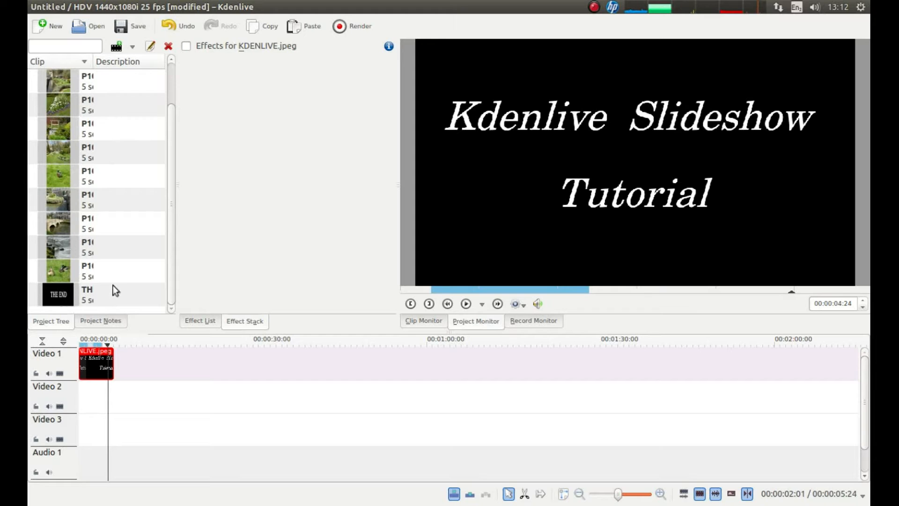
click(86, 294)
text(00:00:04:00)
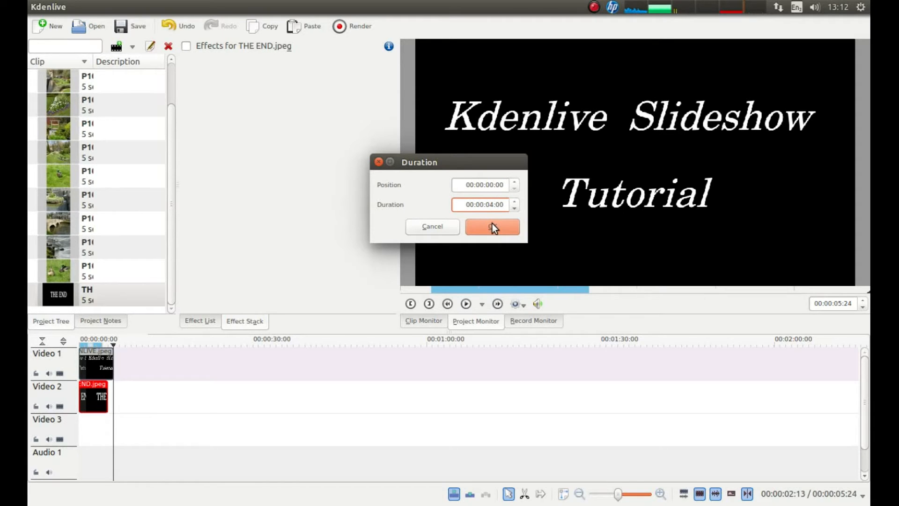
click(492, 226)
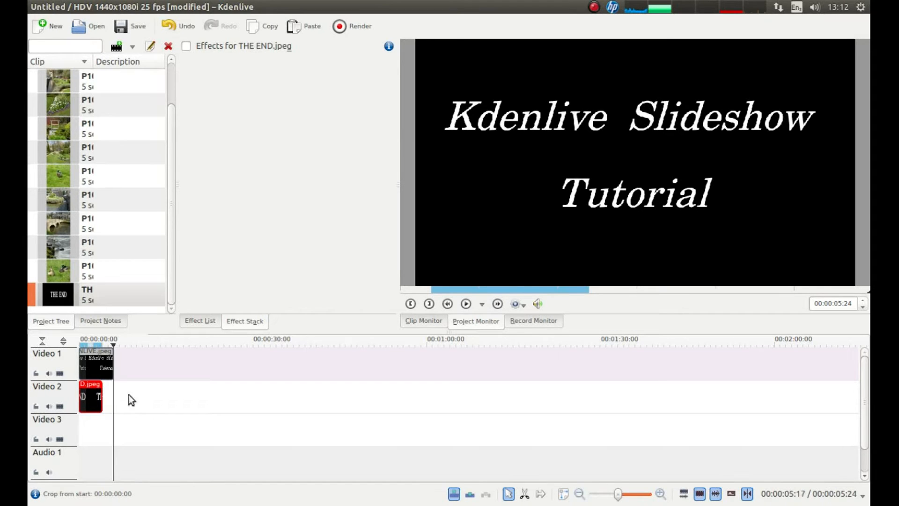
Add P1000193.JPG to Video 1 with a 00:00:08:00 duration
scroll(down, 3)
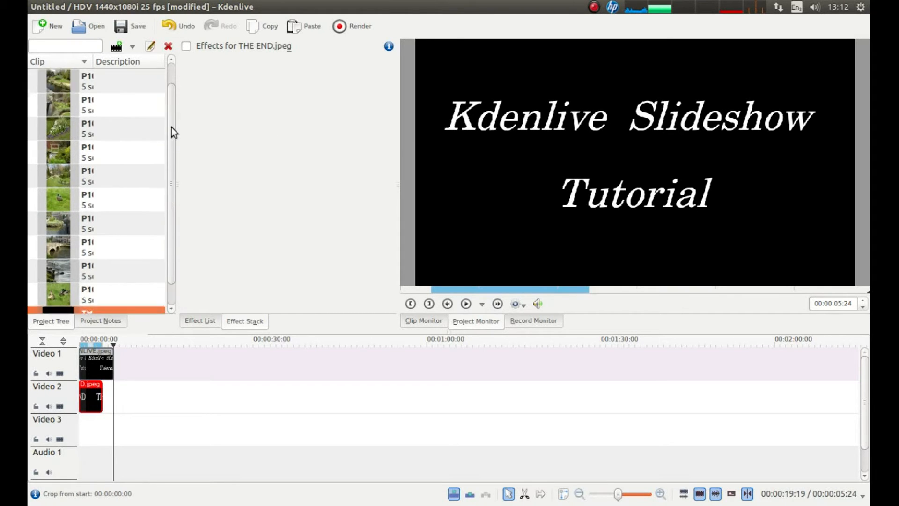
scroll(up, 3)
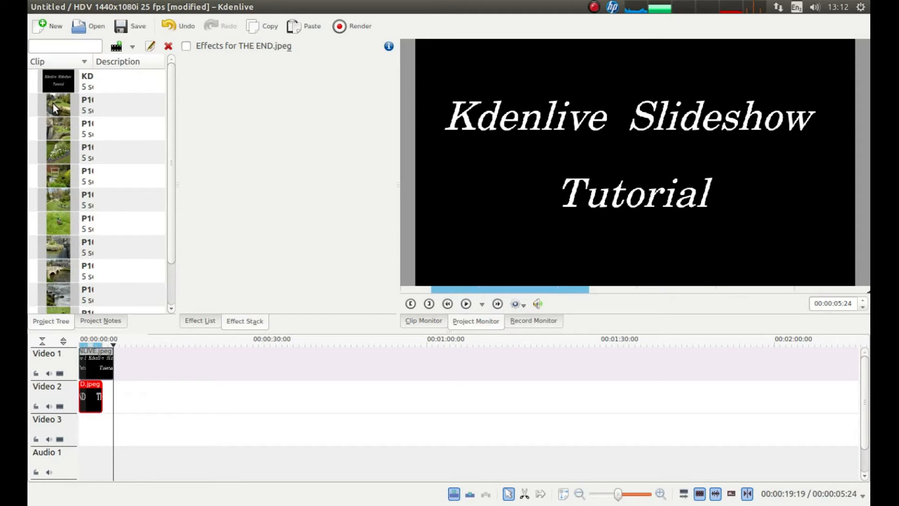
drag(55, 105, 297, 132)
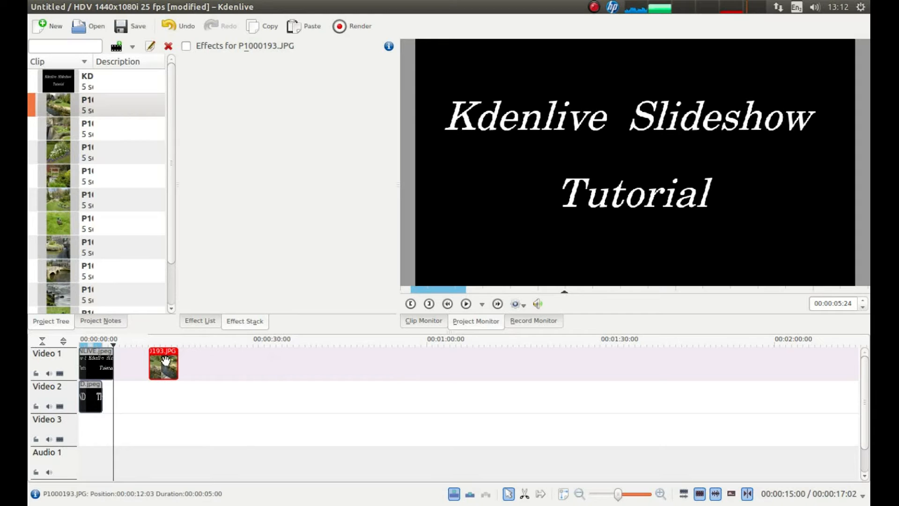
double_click(163, 364)
text(00:00:08:00)
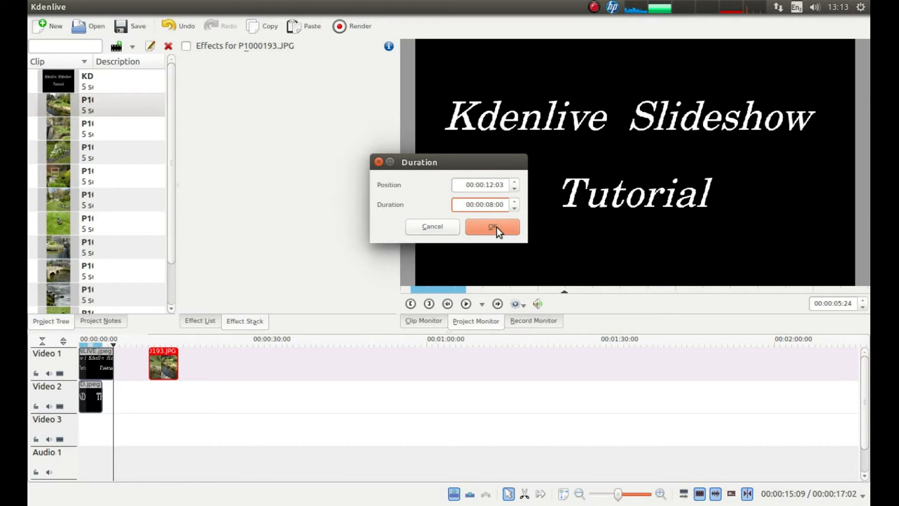
click(492, 225)
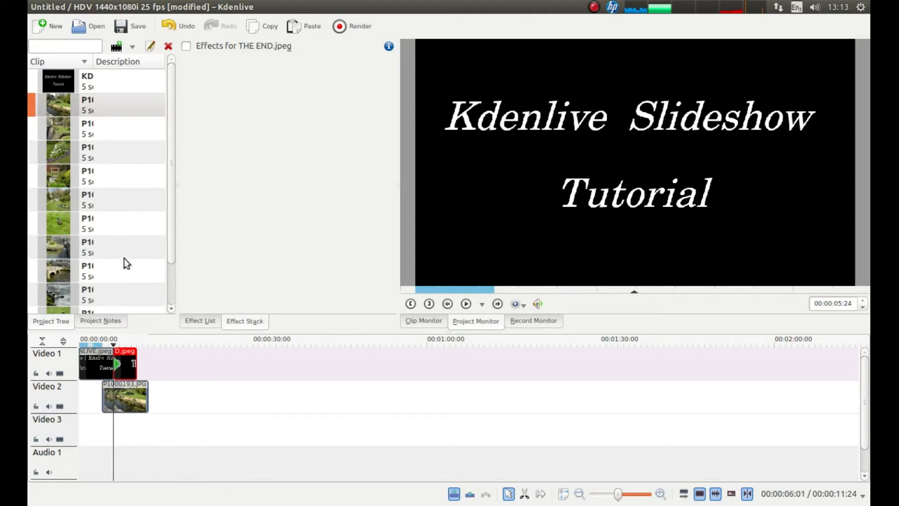
Move P1000193 under the title on Video 2, the end card to Video 1, and add P1000194.JPG after it
click(87, 128)
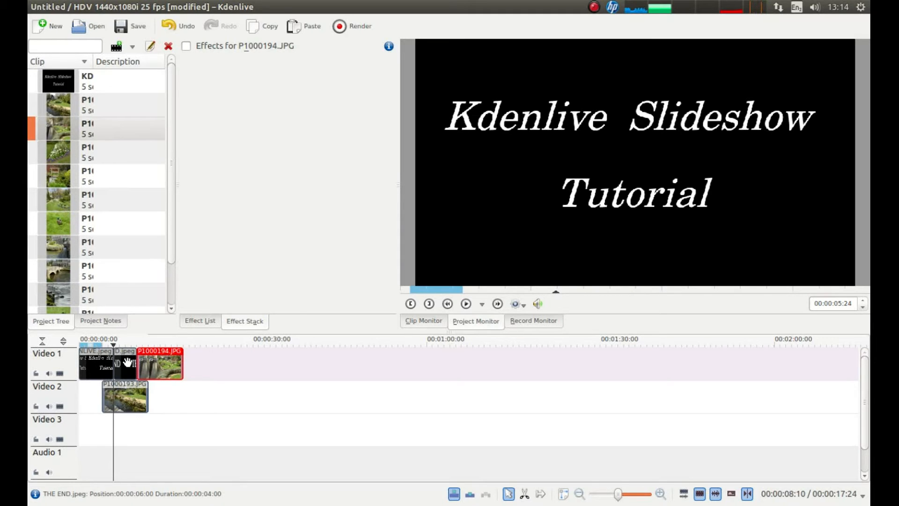
Lay photos P1000195 through P1000208 alternately on Video 1 and Video 2 with overlapping ends
click(124, 359)
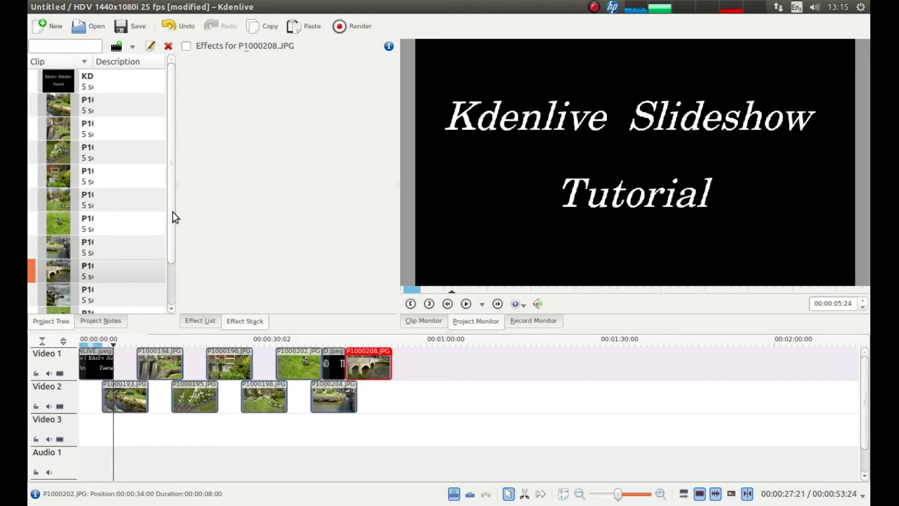
Add P1000211.JPG on Video 2 and P1000213.JPG on Video 1, overlapping the previous clips
scroll(down, 3)
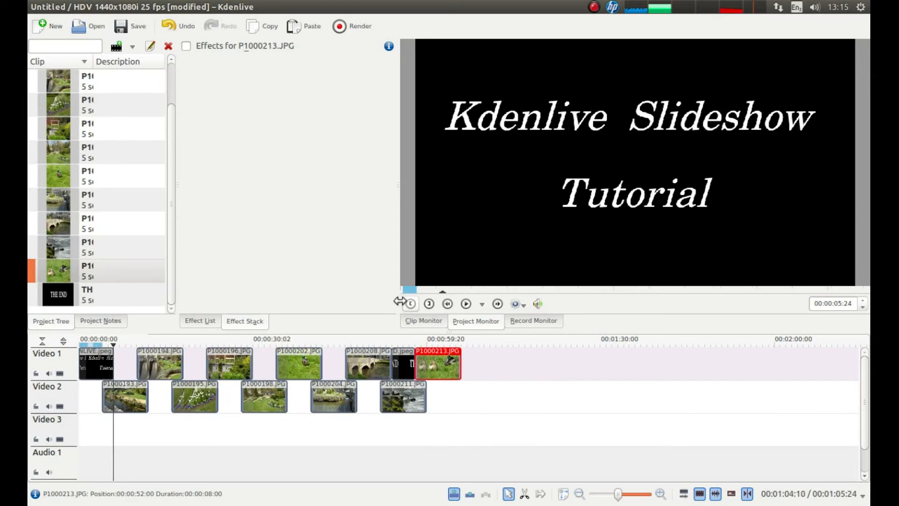
mouse_move(450, 251)
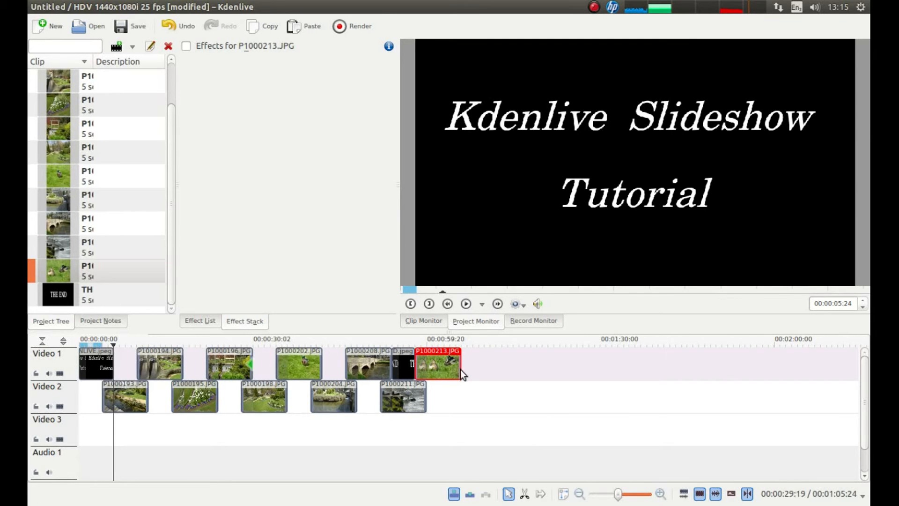
mouse_move(437, 359)
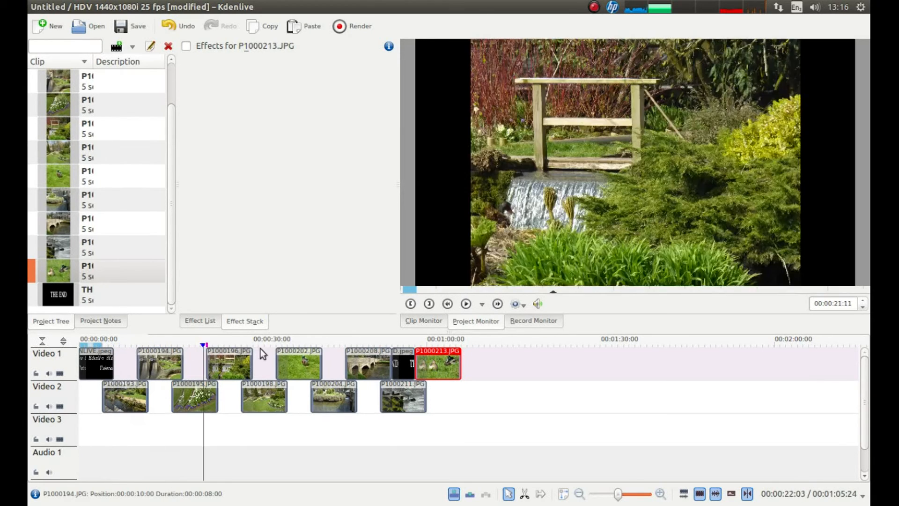
click(435, 350)
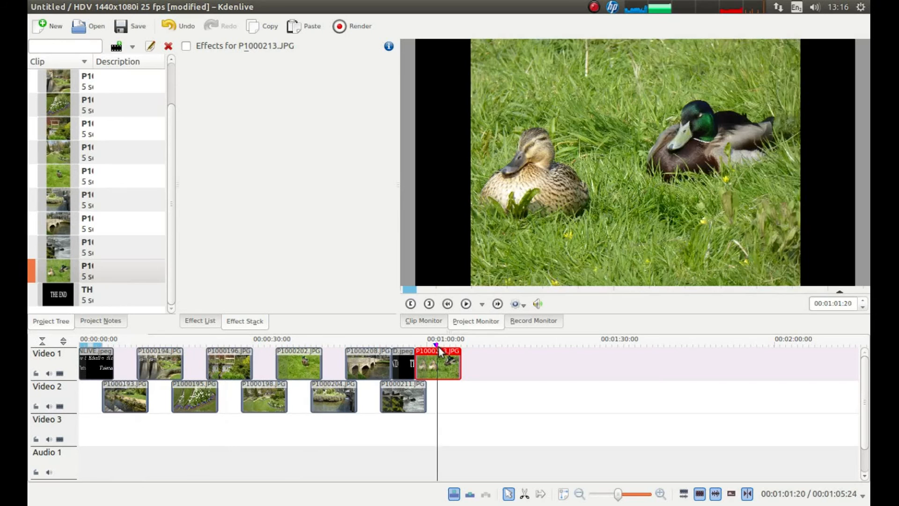
click(465, 303)
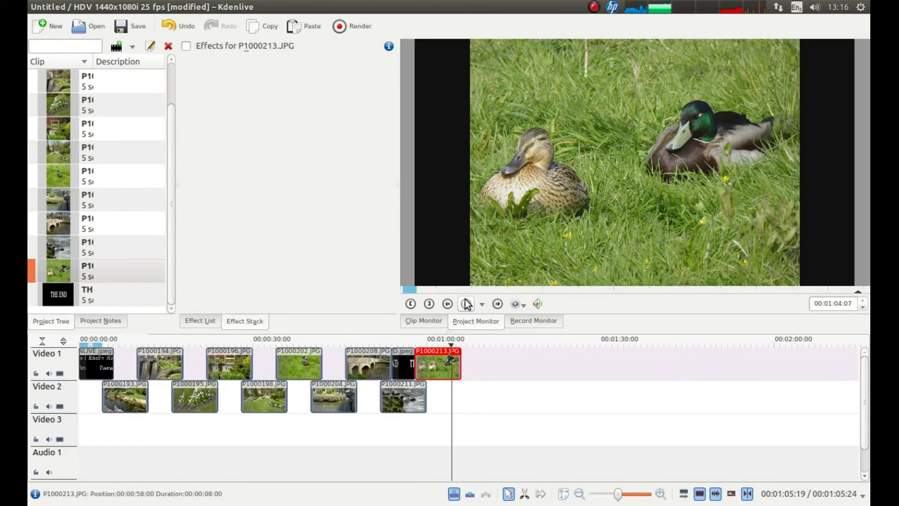
click(496, 303)
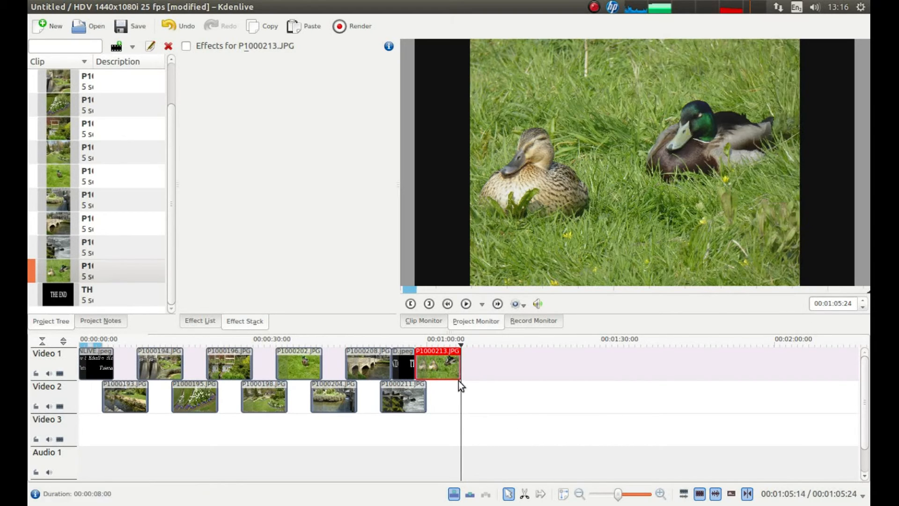
click(833, 302)
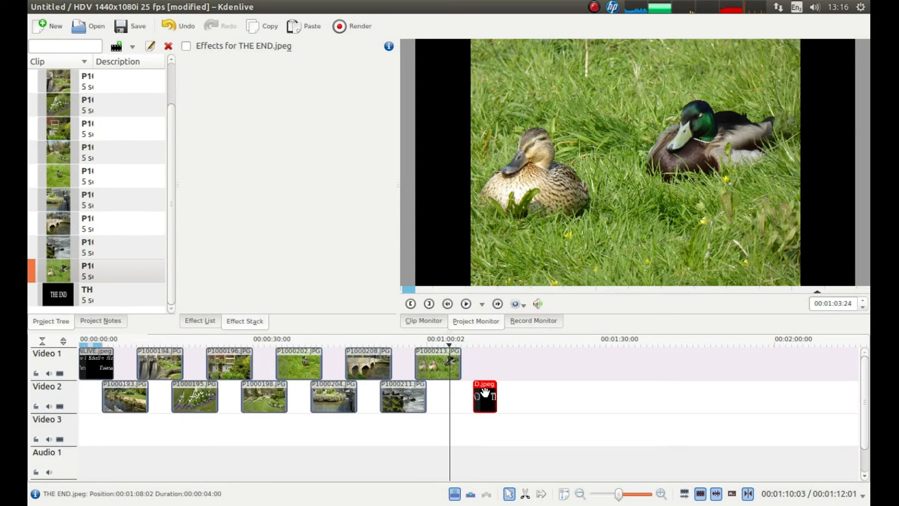
Set THE END.jpeg on Video 2 to 00:00:06:00, overlapping the final photo
double_click(484, 395)
text(00:00:06:00)
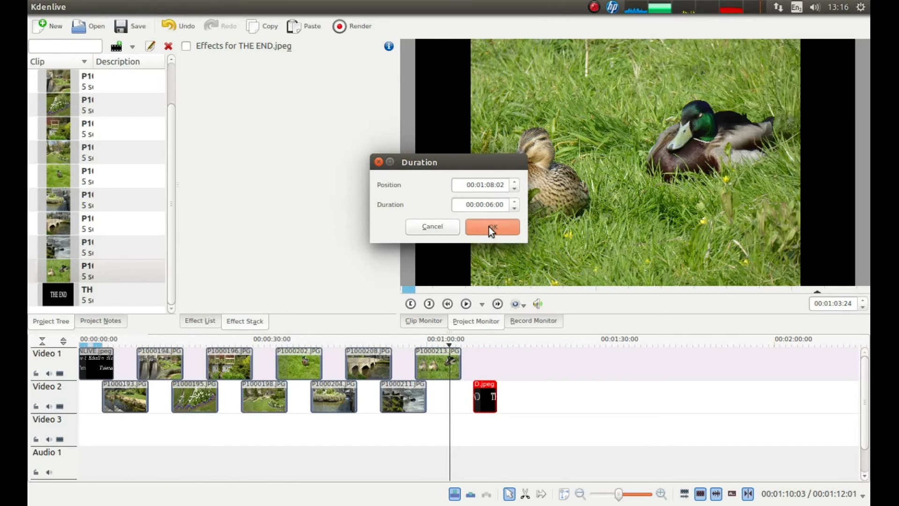
click(492, 227)
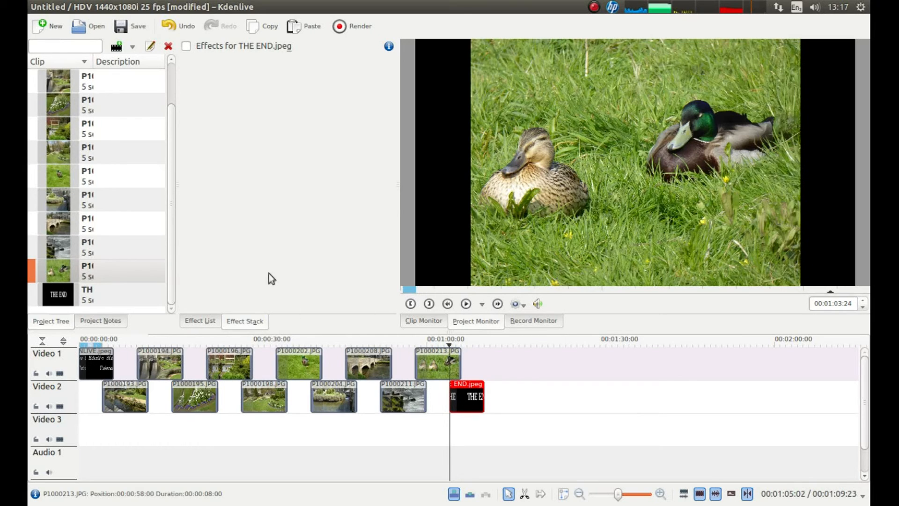
mouse_move(324, 173)
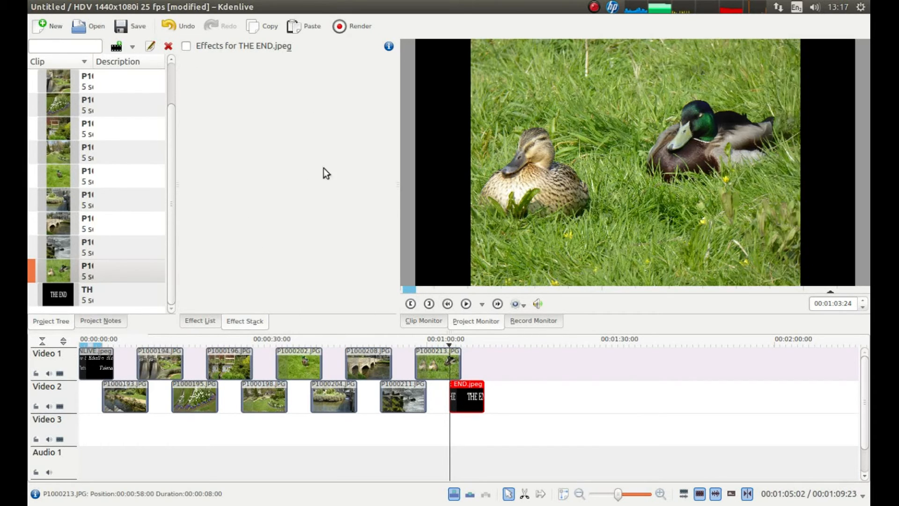
mouse_move(141, 360)
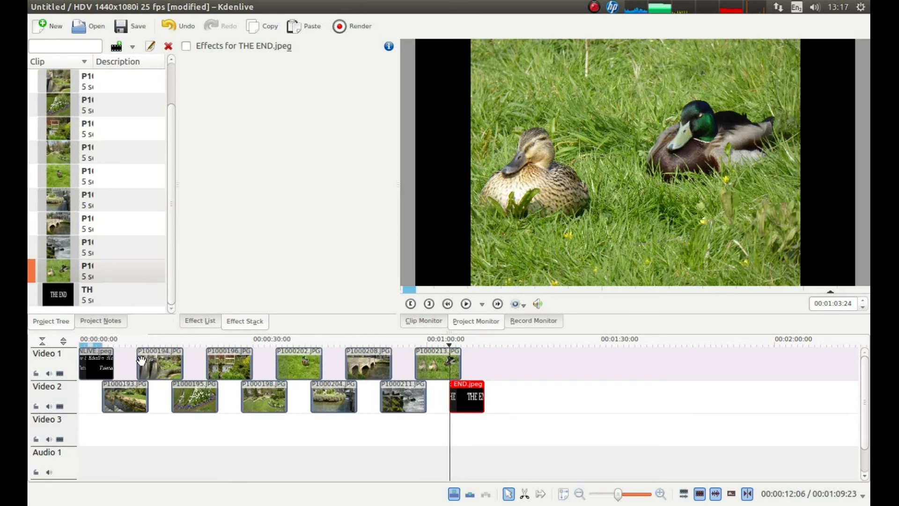
mouse_move(113, 382)
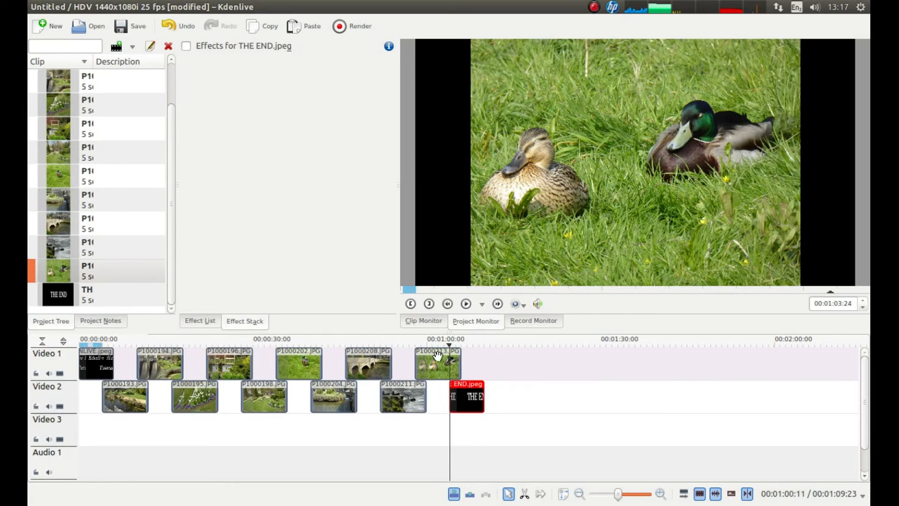
Crossfade the opening title into the first photo and add crossfades at the next two photo overlaps
click(96, 362)
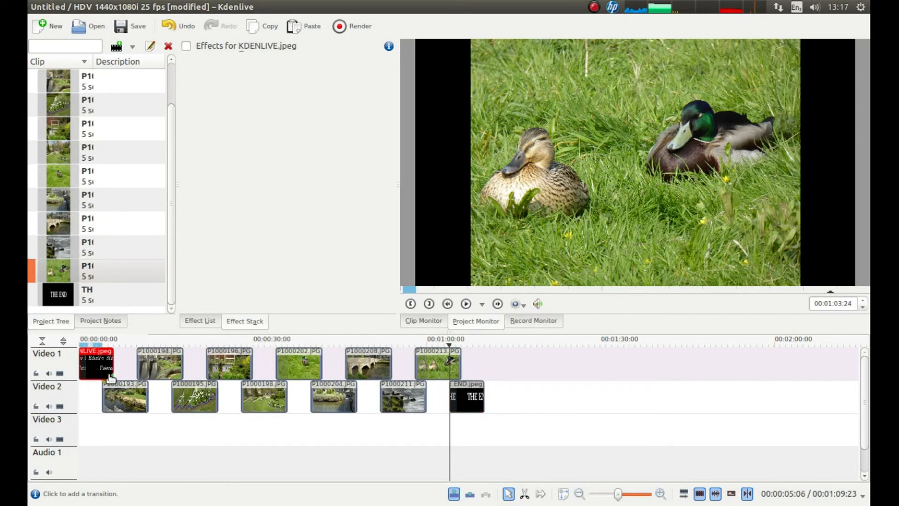
click(159, 363)
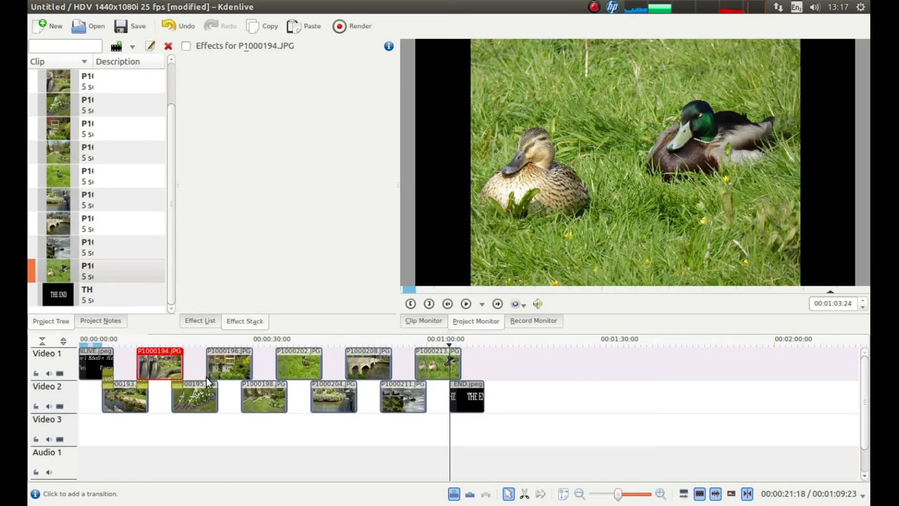
click(228, 362)
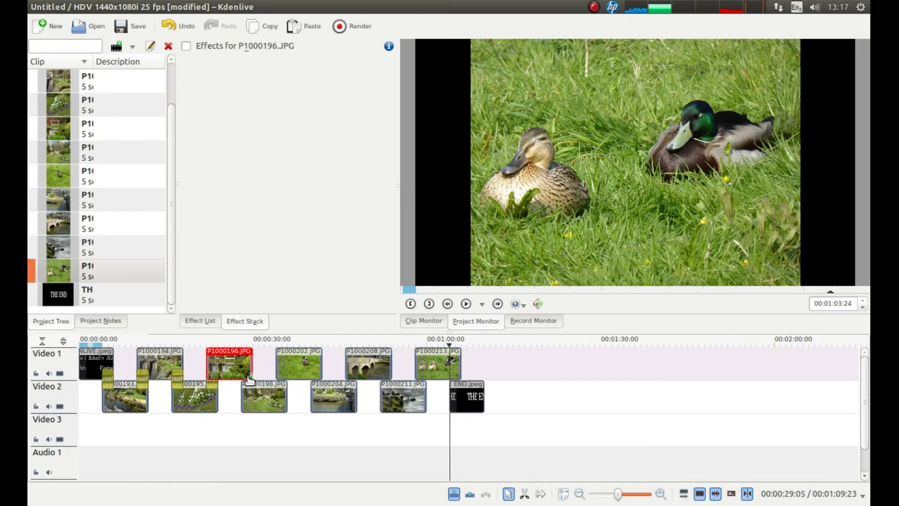
click(298, 361)
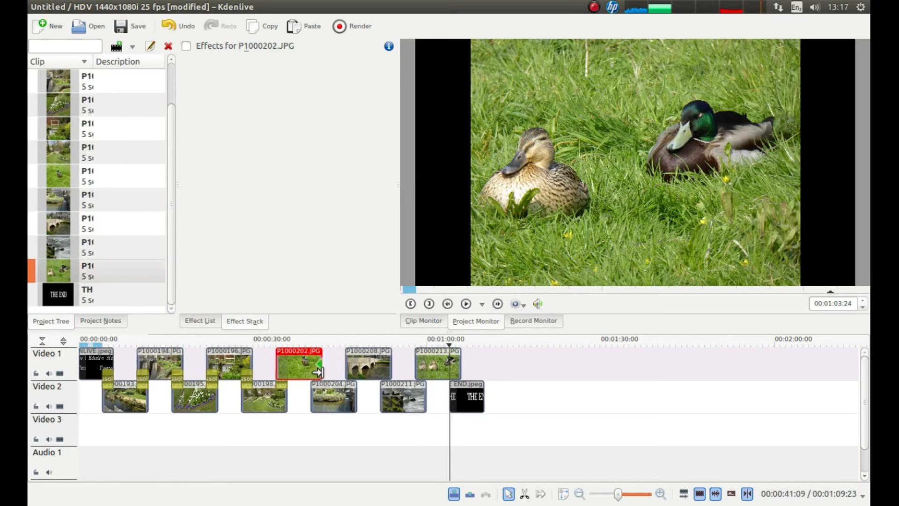
mouse_move(341, 381)
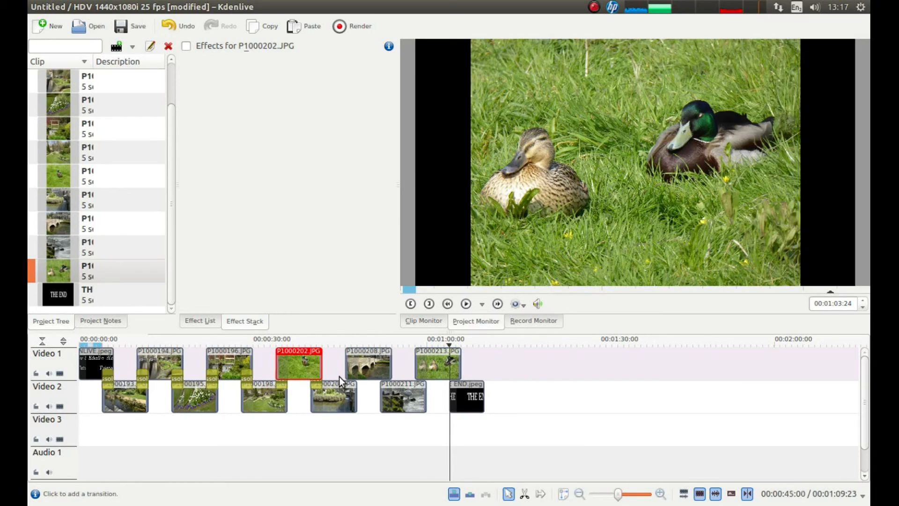
Add crossfades at the remaining photo overlaps and fade the duck photo into the end title
click(367, 361)
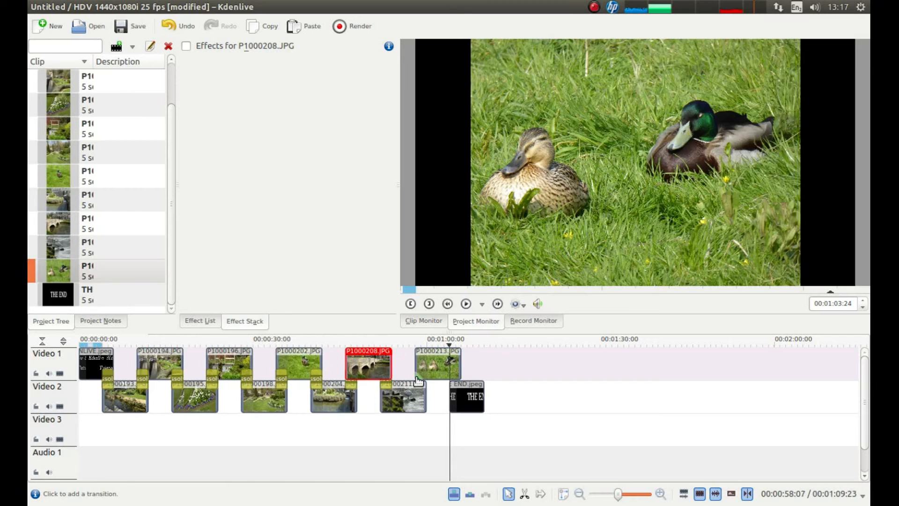
click(435, 365)
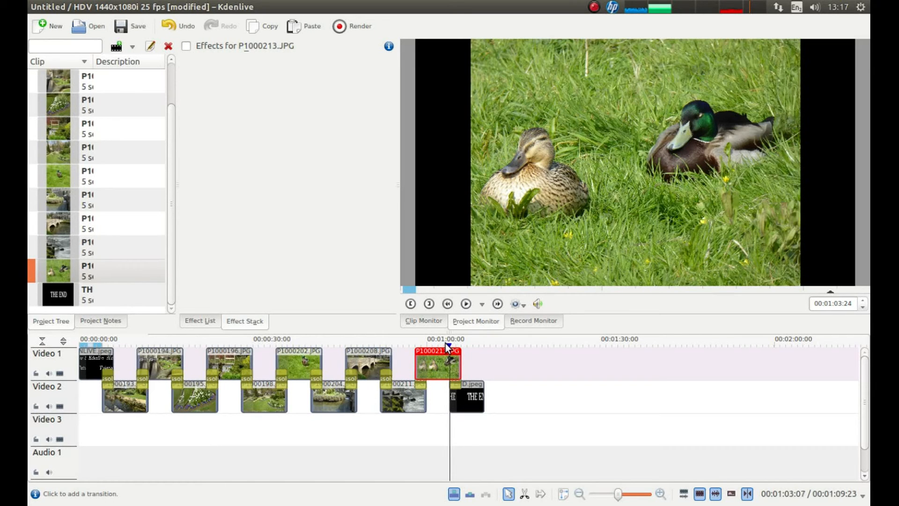
click(256, 338)
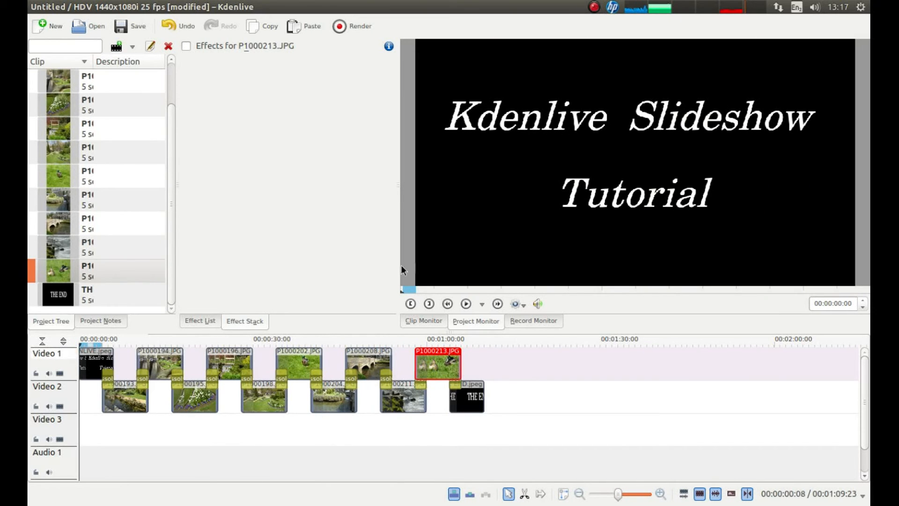
click(465, 303)
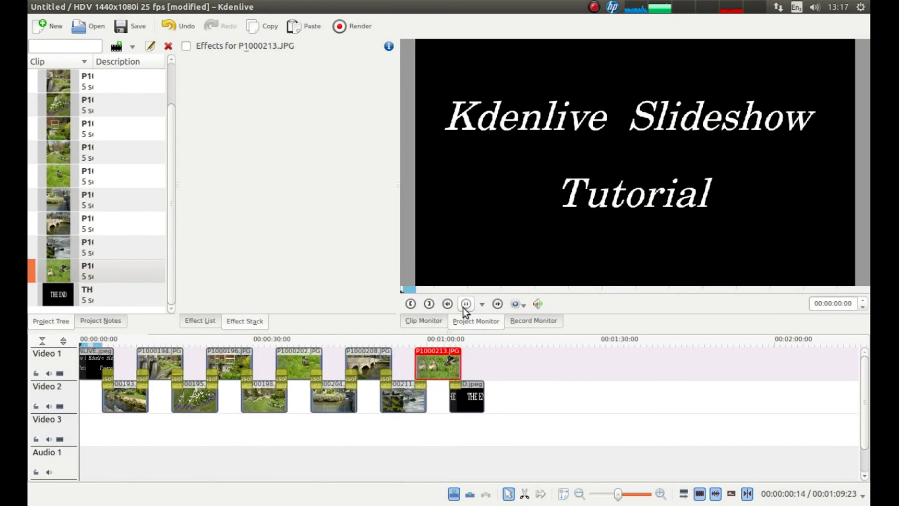
click(465, 304)
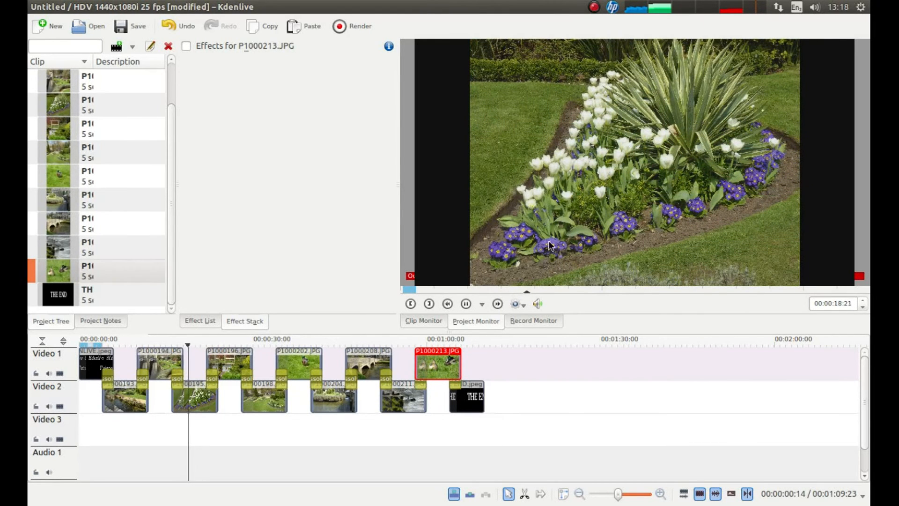
click(466, 303)
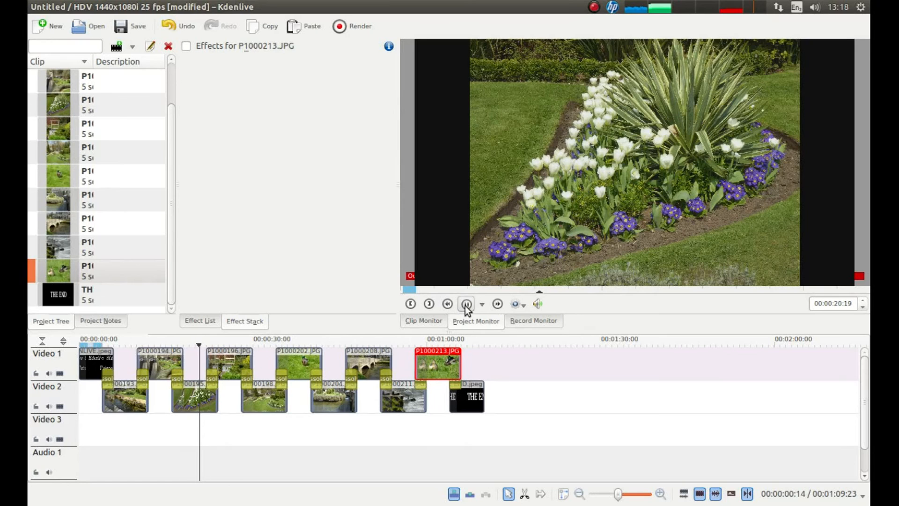
click(466, 303)
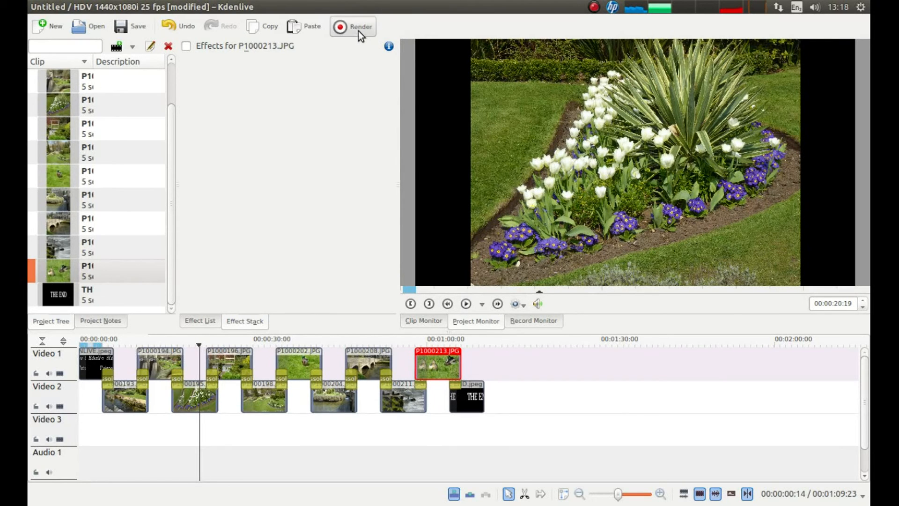
Bring up the Rendering dialog with MPEG-2 as the format and untitled.mpg as output
click(352, 26)
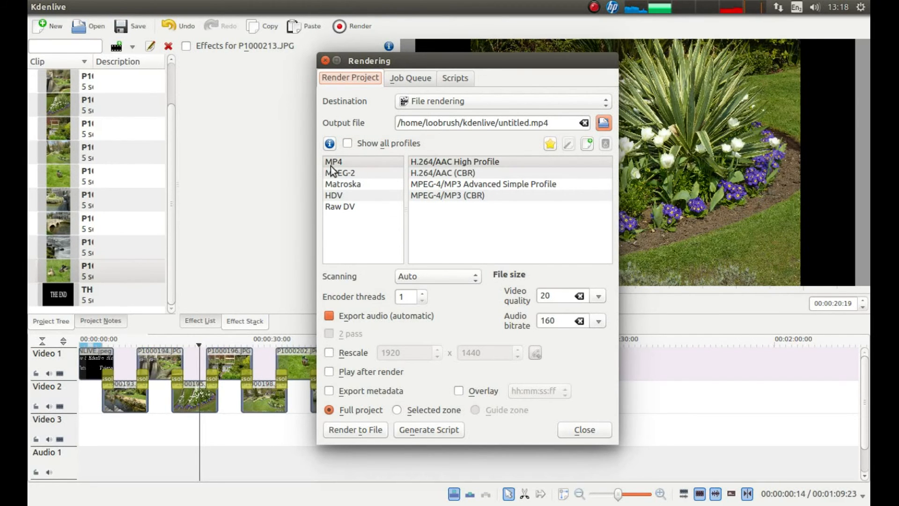
click(340, 172)
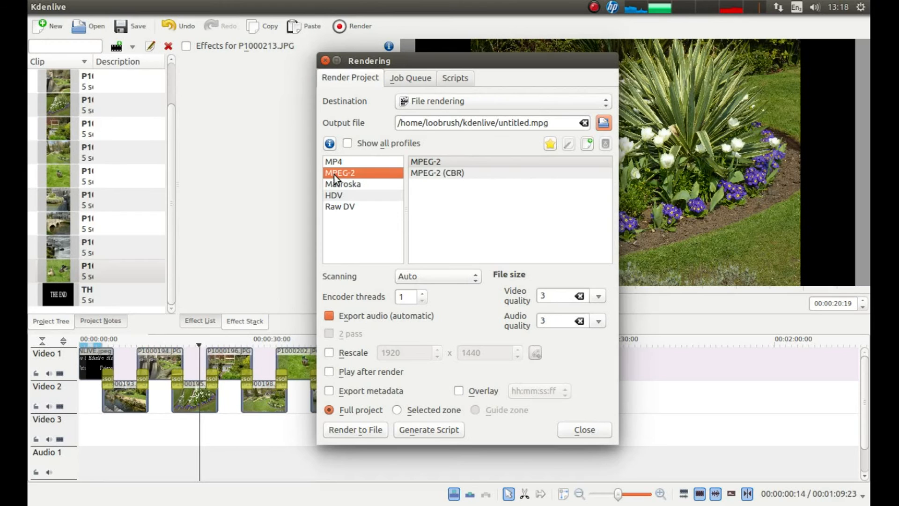
mouse_move(559, 140)
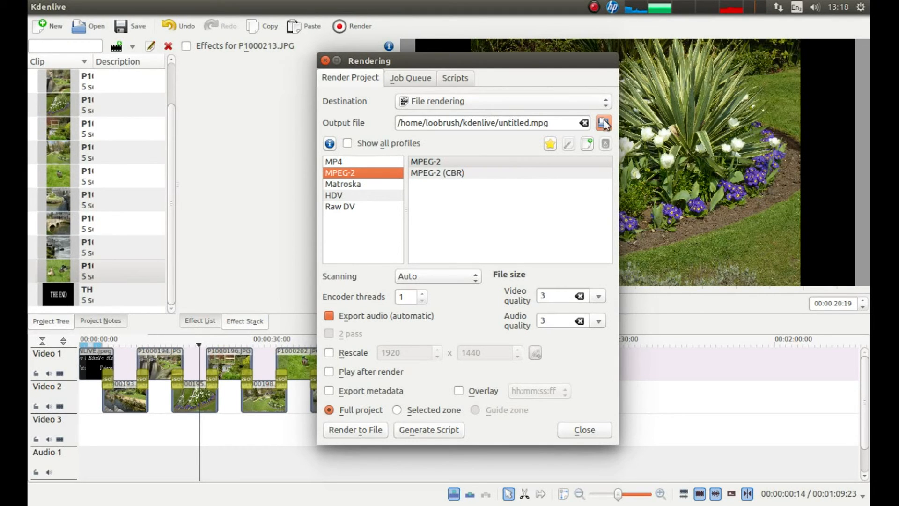
mouse_move(603, 123)
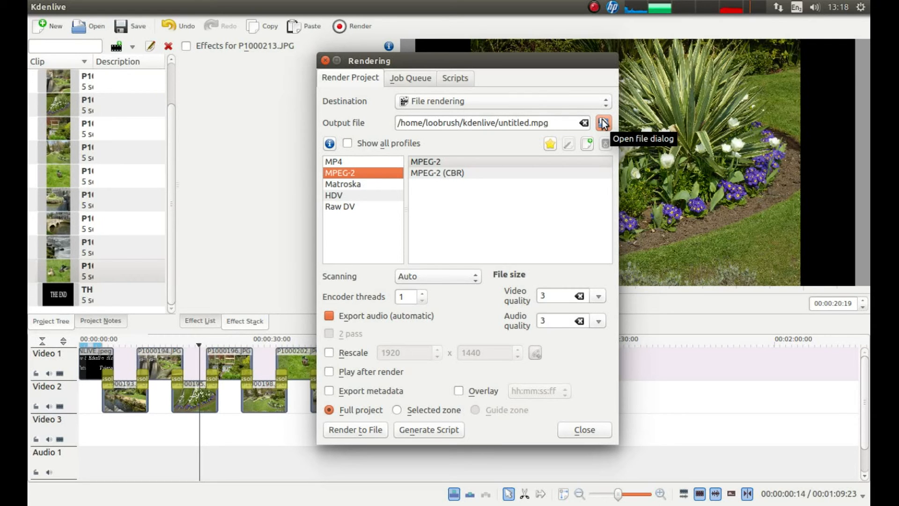
Set the render output file to KDENLIVE SLIDESHOW.mpg in the Desktop folder
click(602, 122)
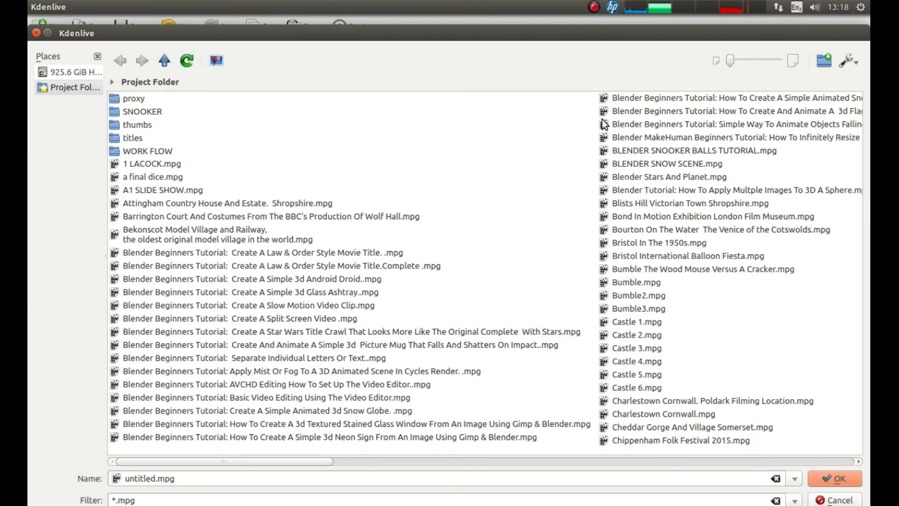
mouse_move(181, 151)
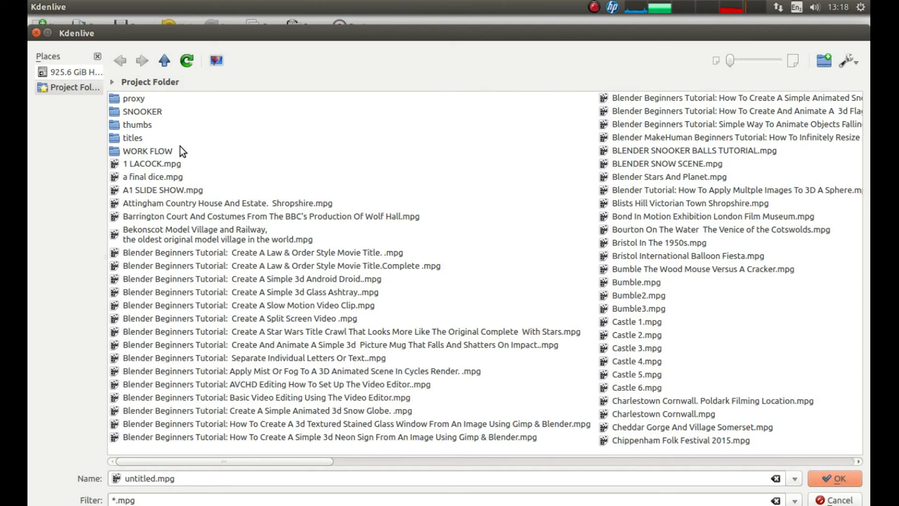
mouse_move(182, 435)
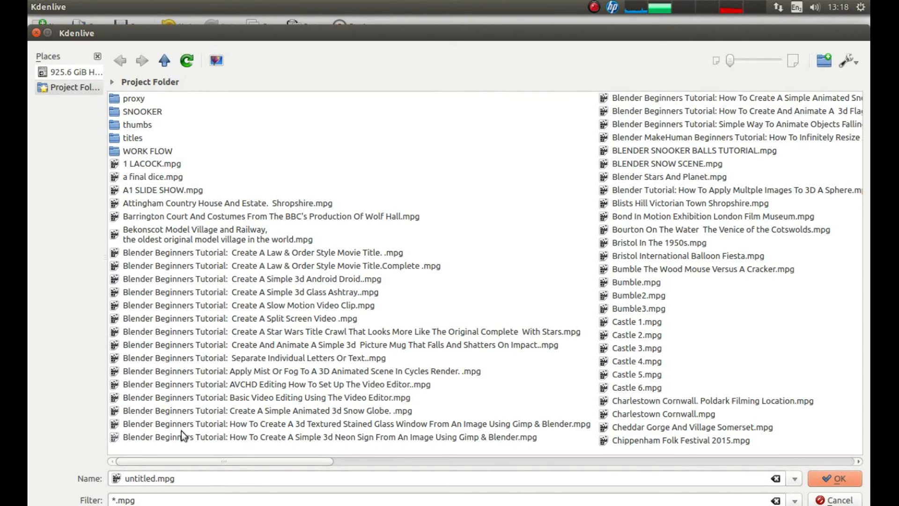
mouse_move(337, 107)
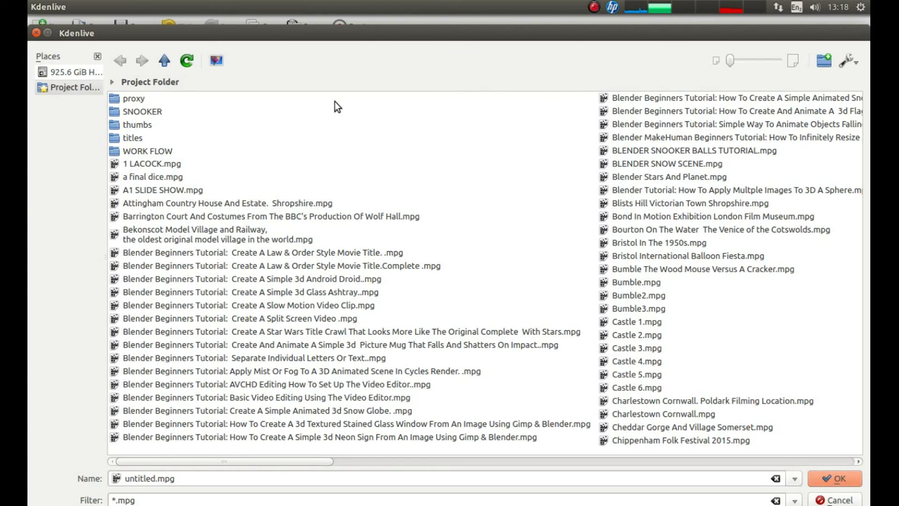
mouse_move(234, 153)
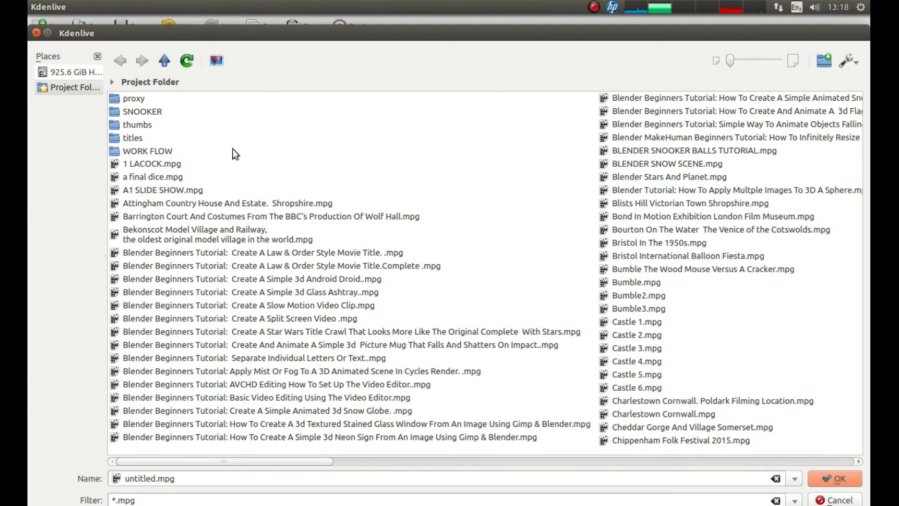
mouse_move(314, 20)
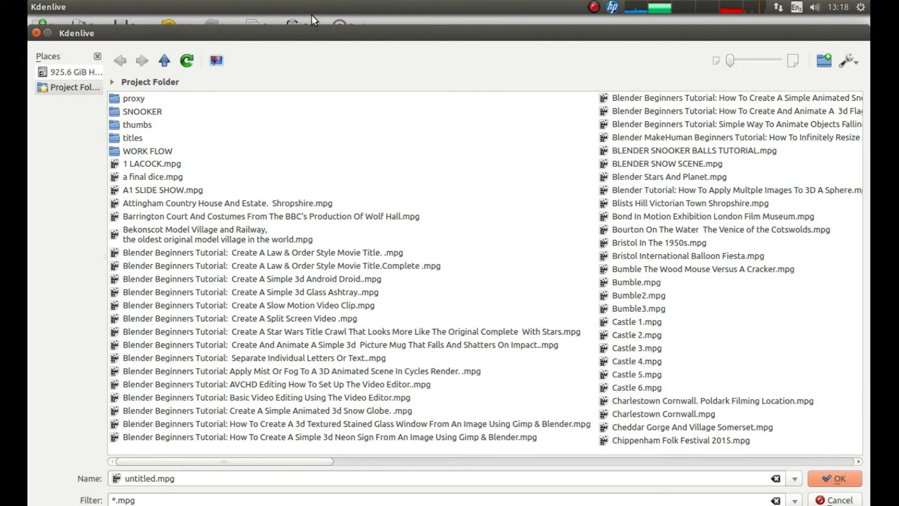
click(163, 60)
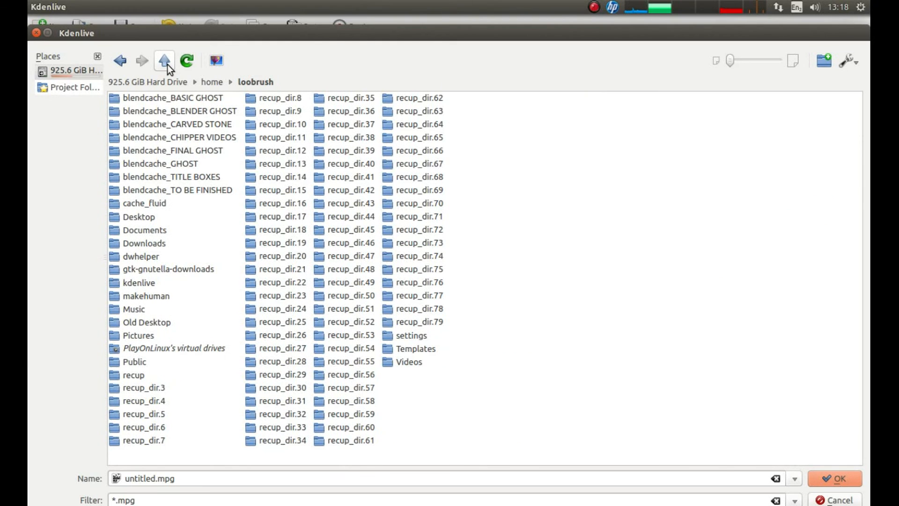
double_click(139, 216)
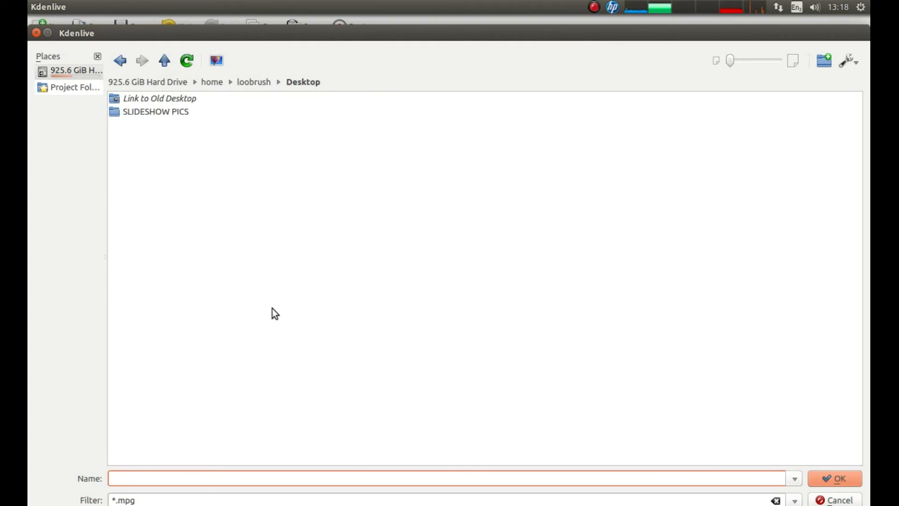
text(KD)
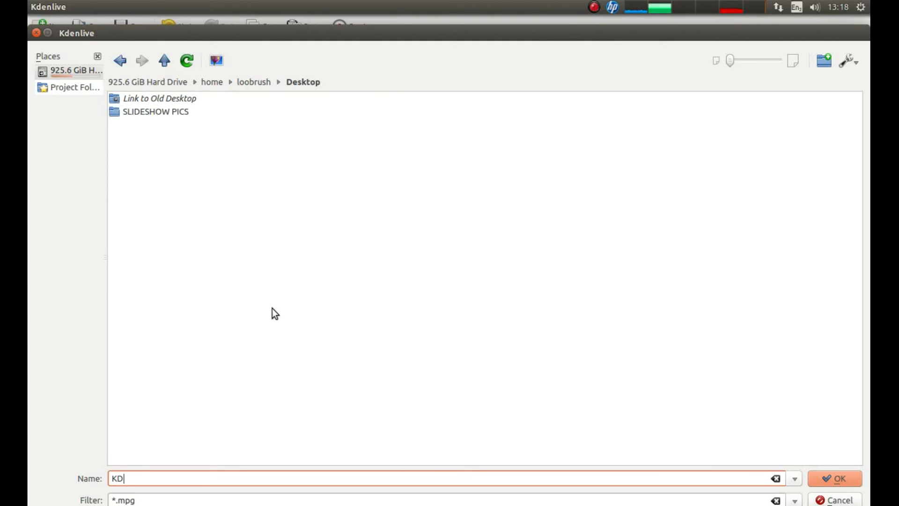
text(ENLIVE)
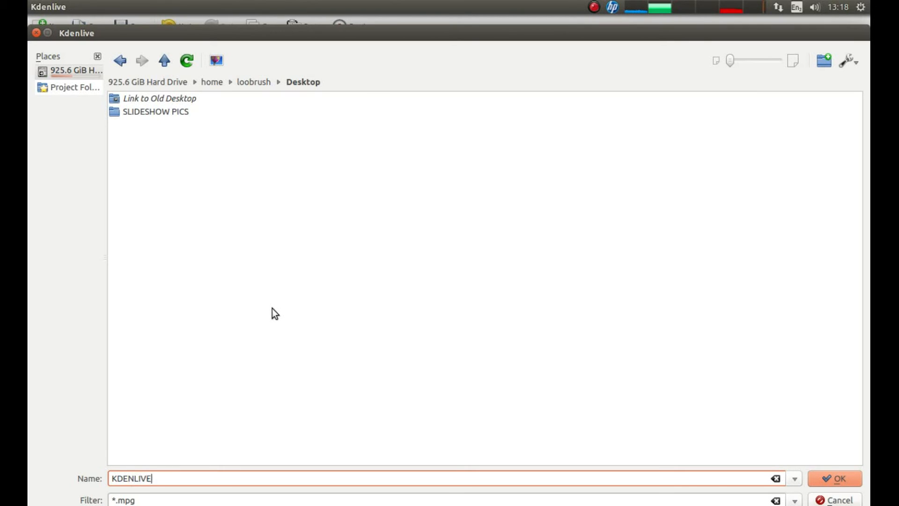
text(SLIDE)
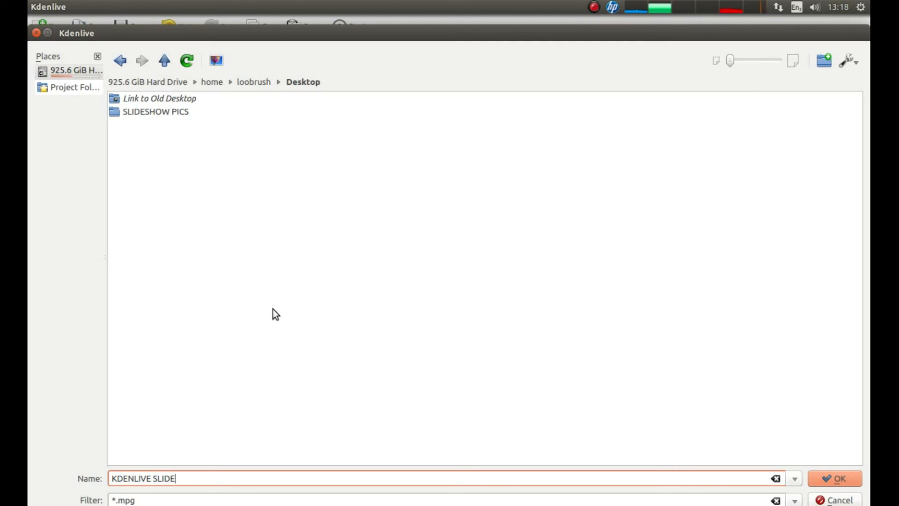
text(SHOW)
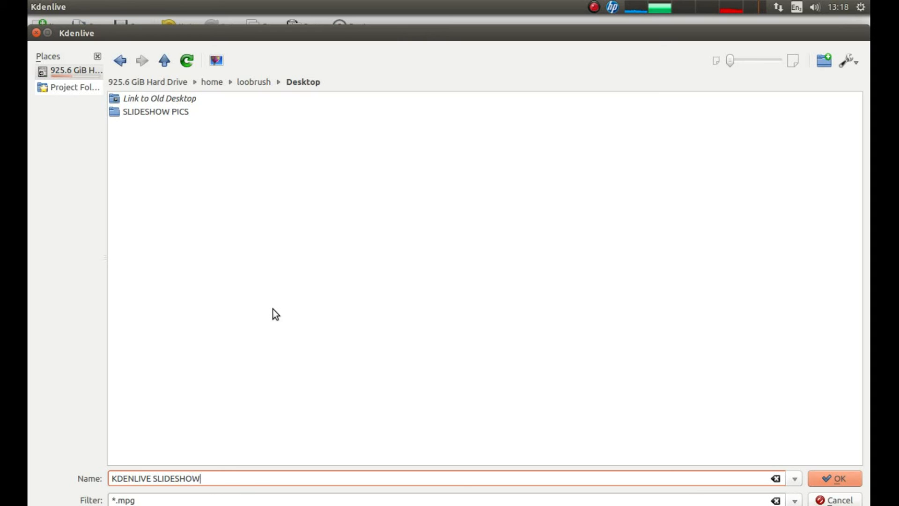
mouse_move(818, 430)
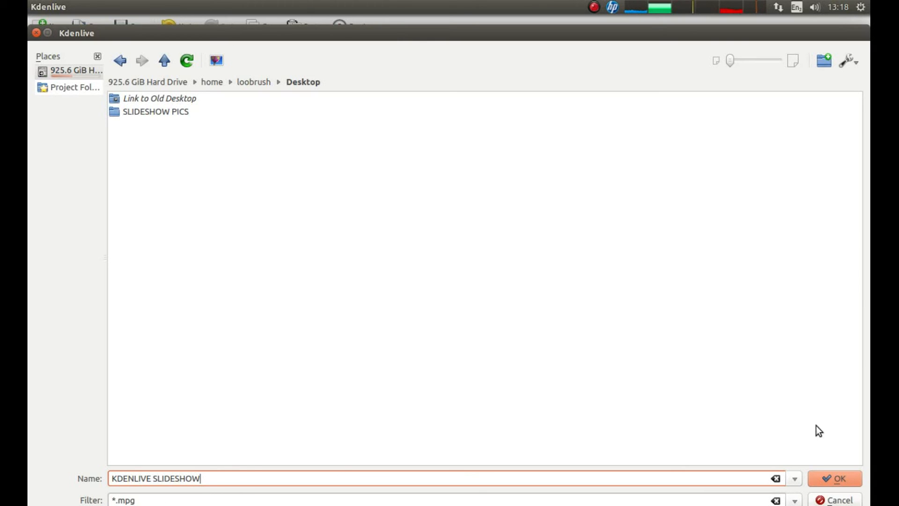
click(833, 477)
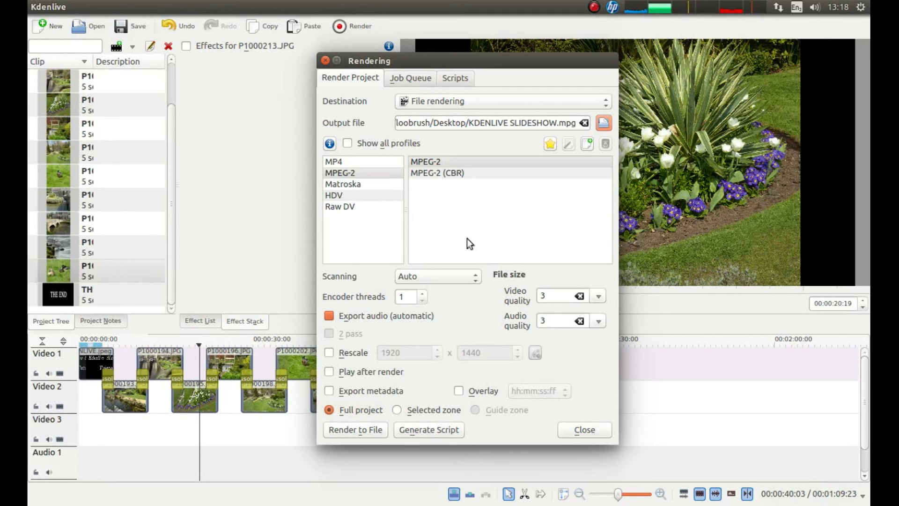
mouse_move(326, 444)
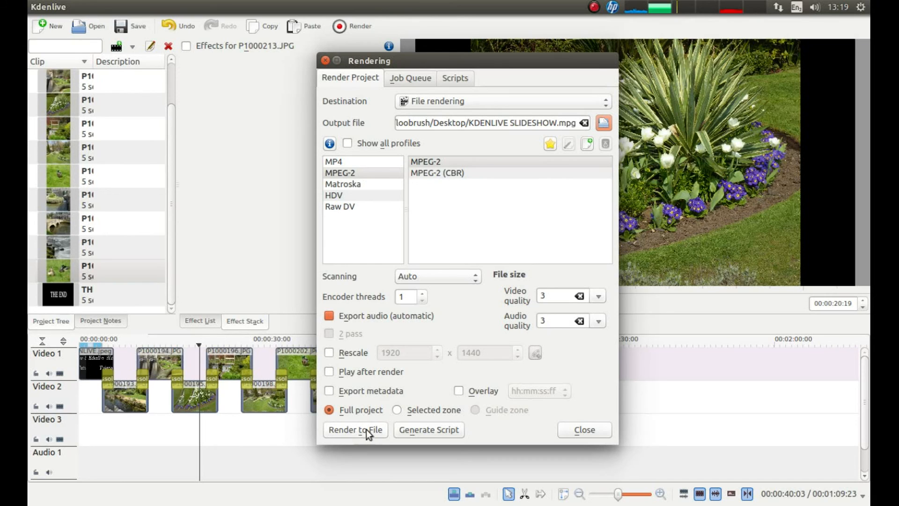
Render the whole project to file and wait in the Job Queue until it finishes
click(355, 430)
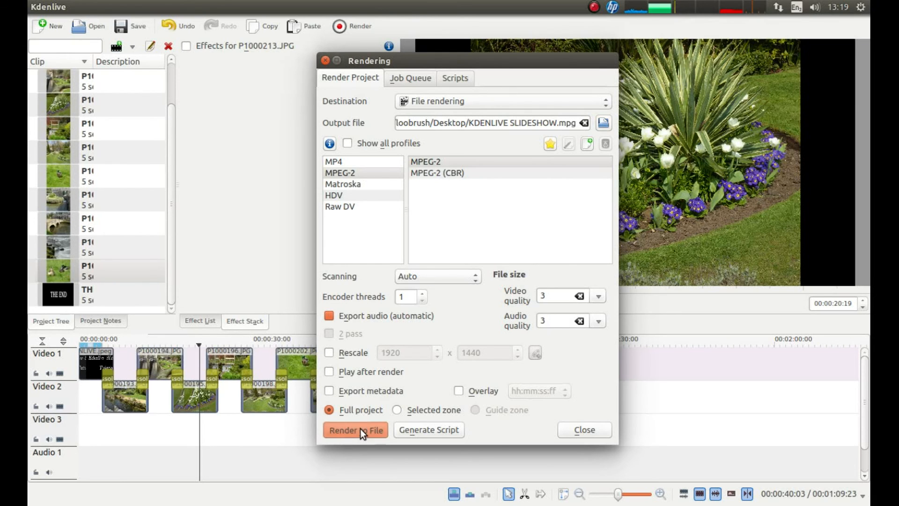
click(354, 430)
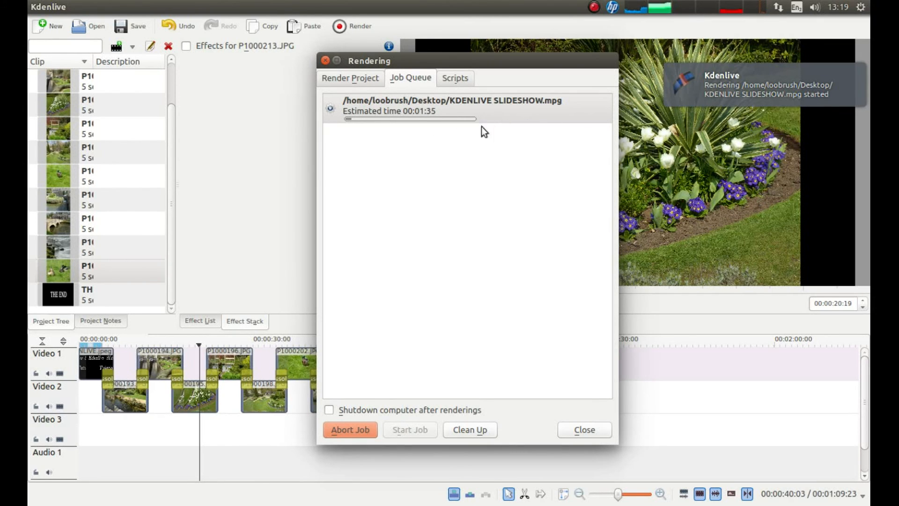
mouse_move(359, 127)
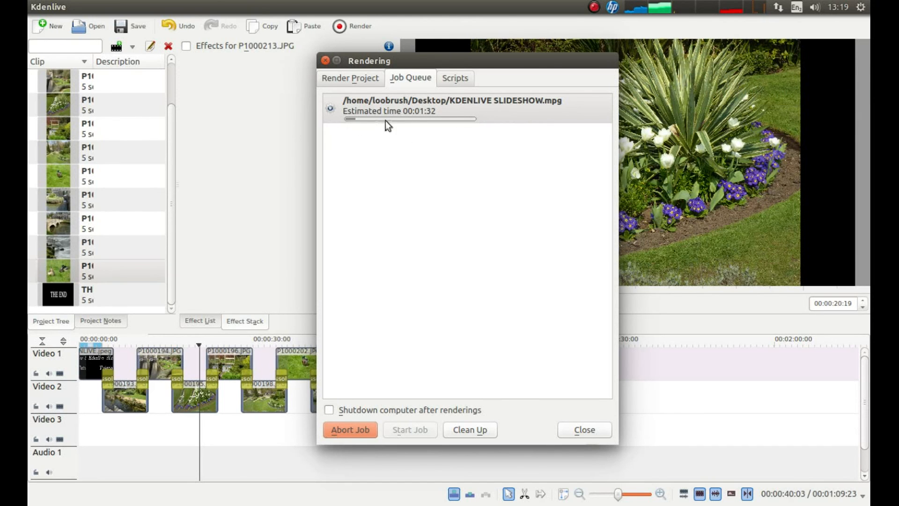
mouse_move(488, 109)
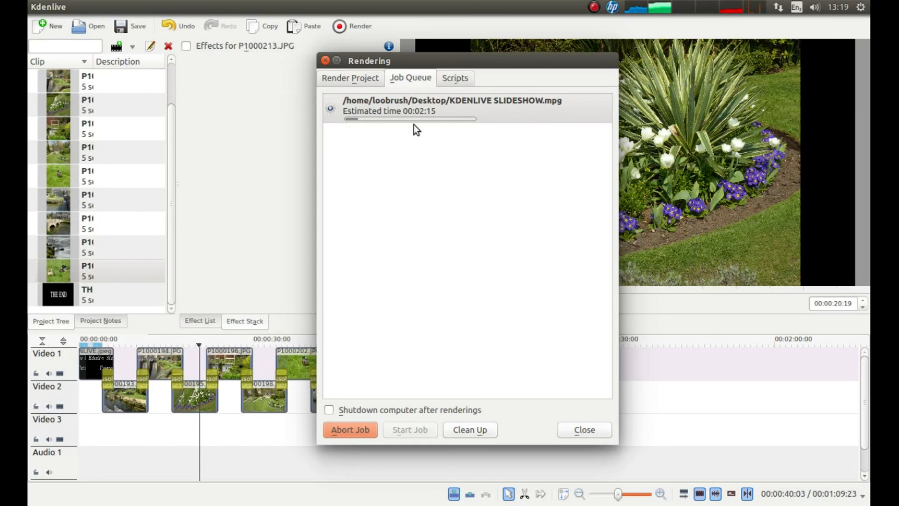
mouse_move(556, 90)
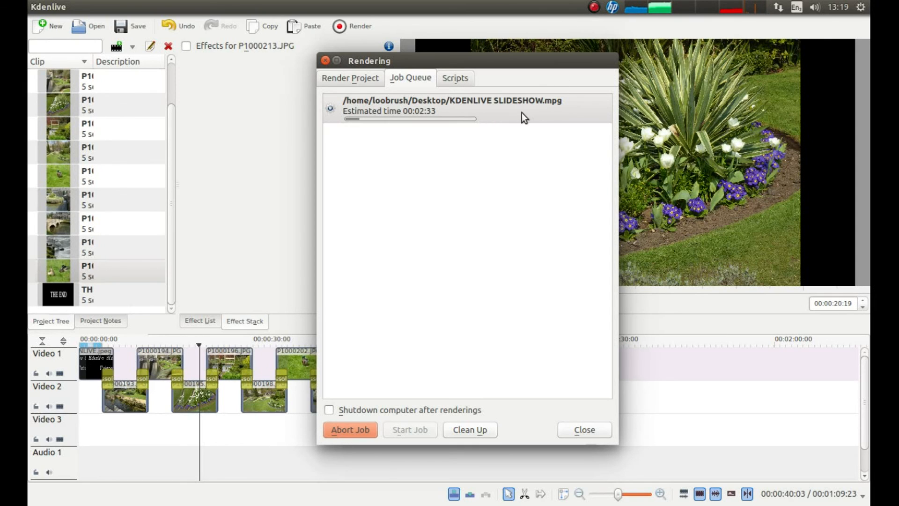
mouse_move(596, 14)
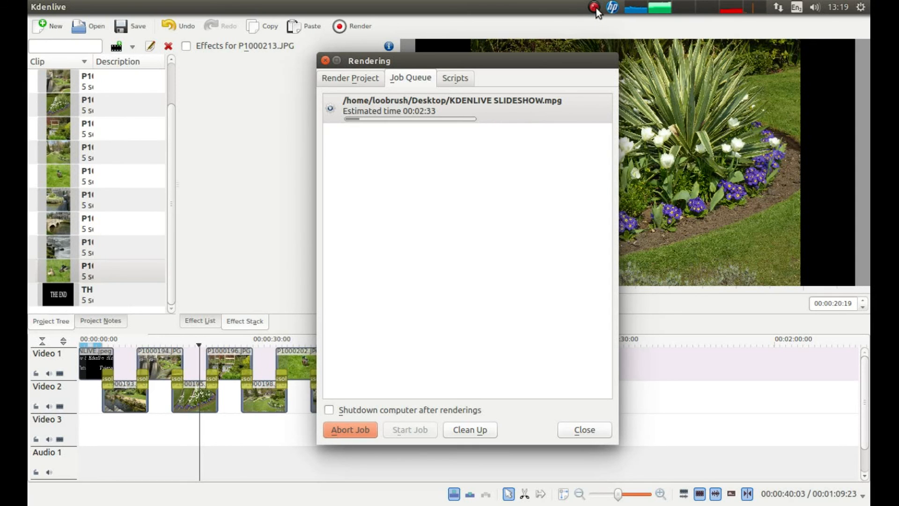
click(594, 7)
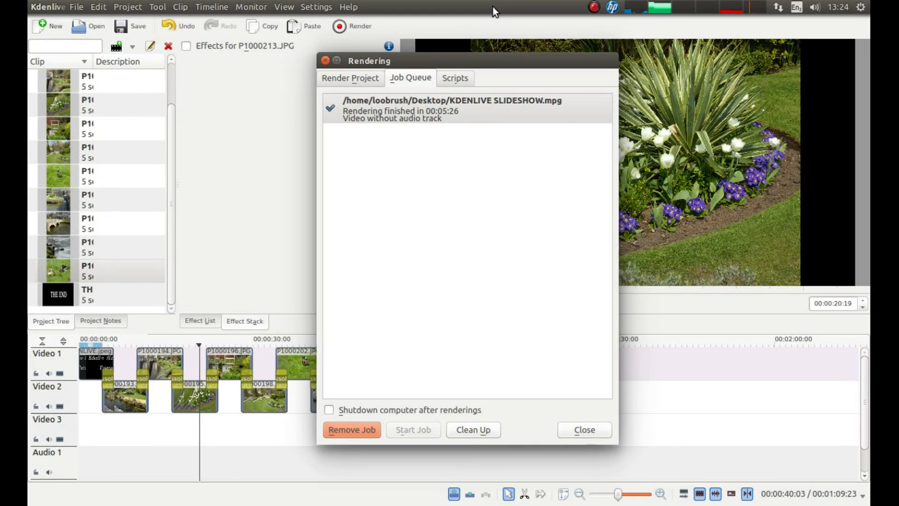
mouse_move(506, 119)
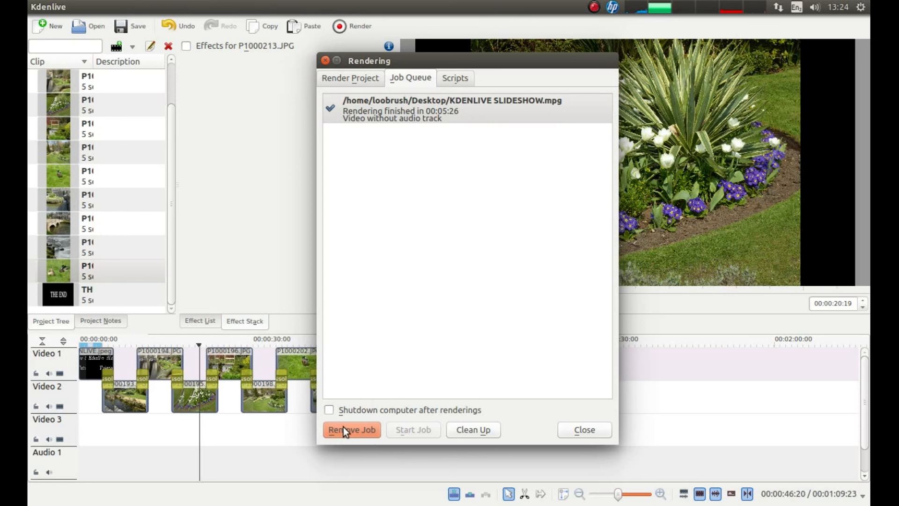
Remove the finished job from the queue and close the Rendering dialog
click(351, 429)
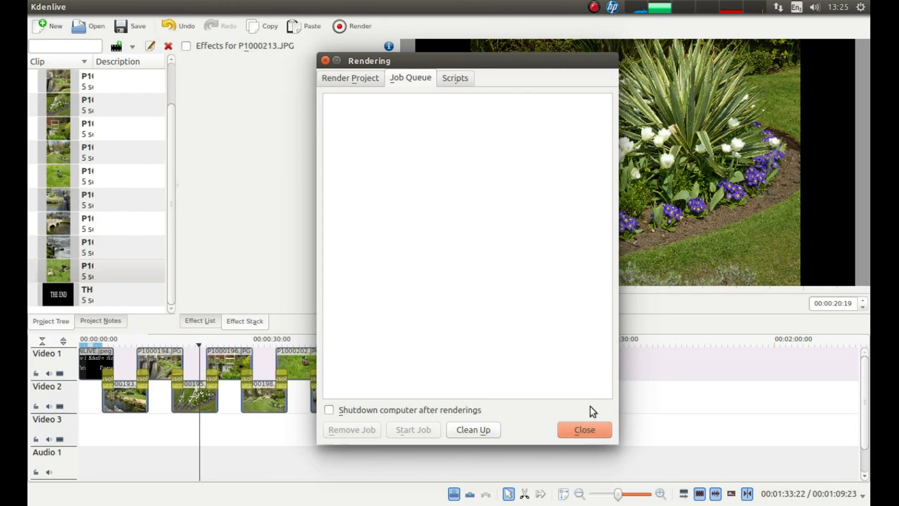
click(583, 430)
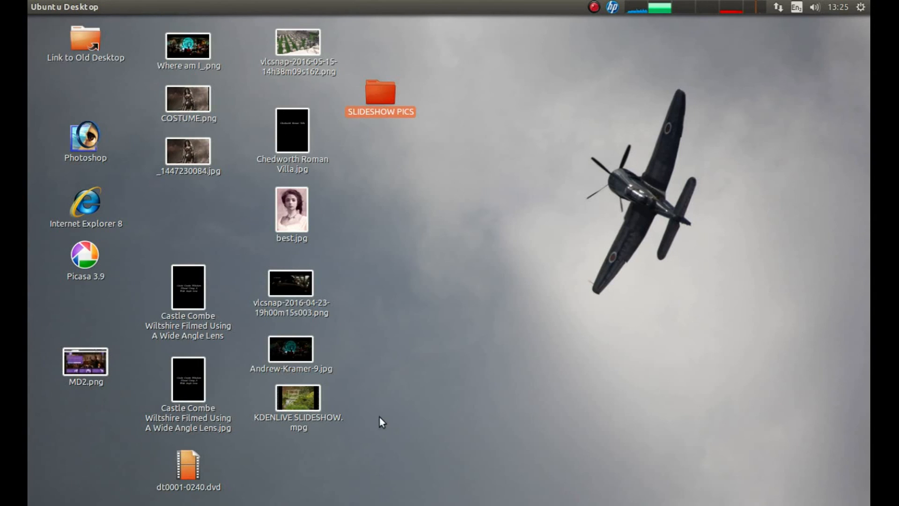
Play KDENLIVE SLIDESHOW.mpg from the desktop in Videos and switch it to full screen
double_click(297, 397)
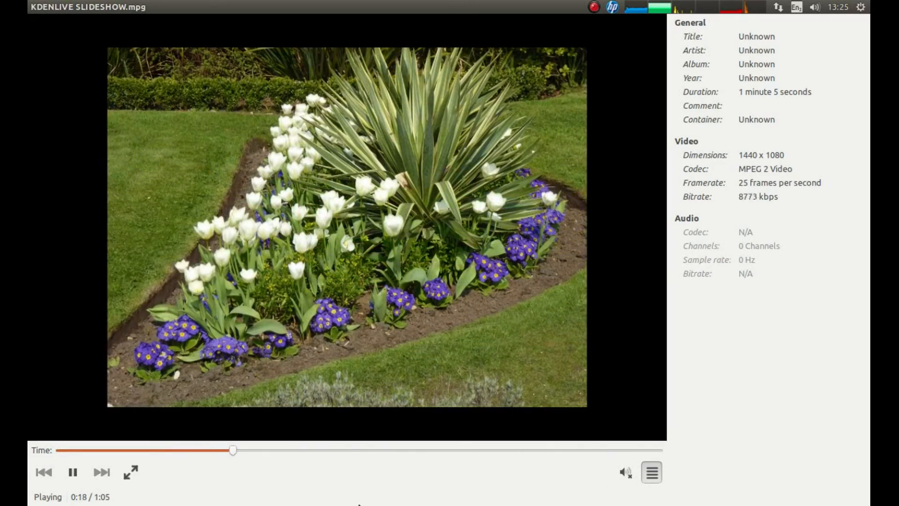
click(130, 472)
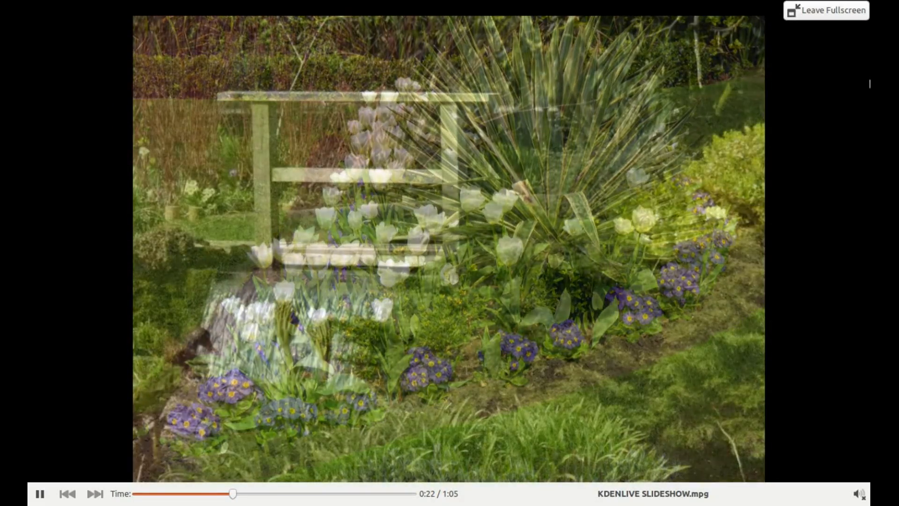